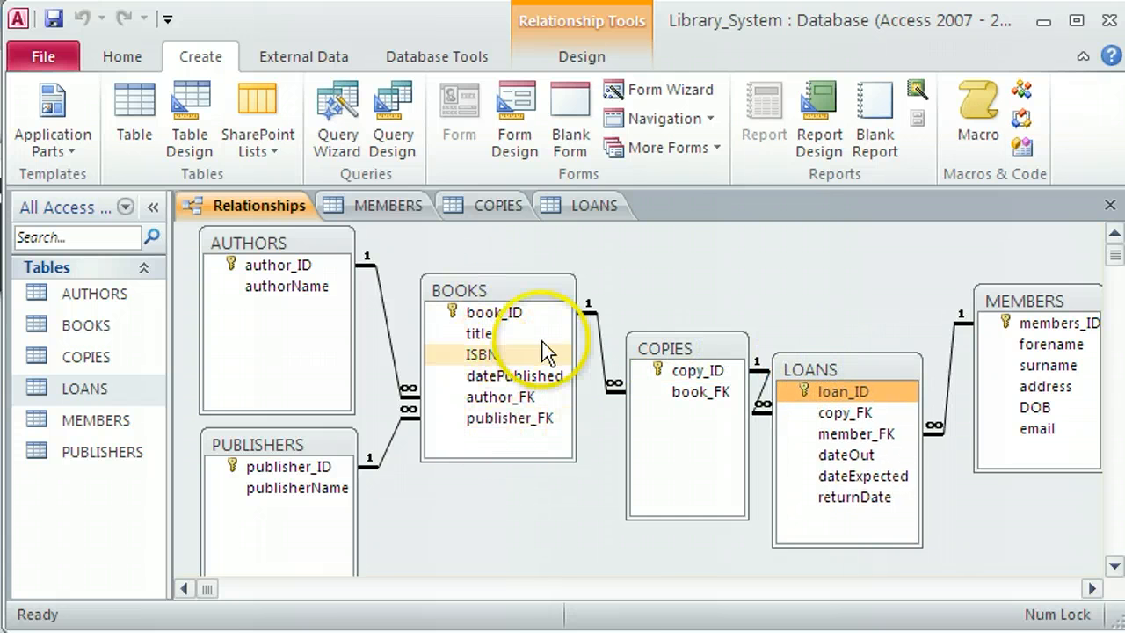
{"action": "mouse_move", "coordinate": [541, 461]}
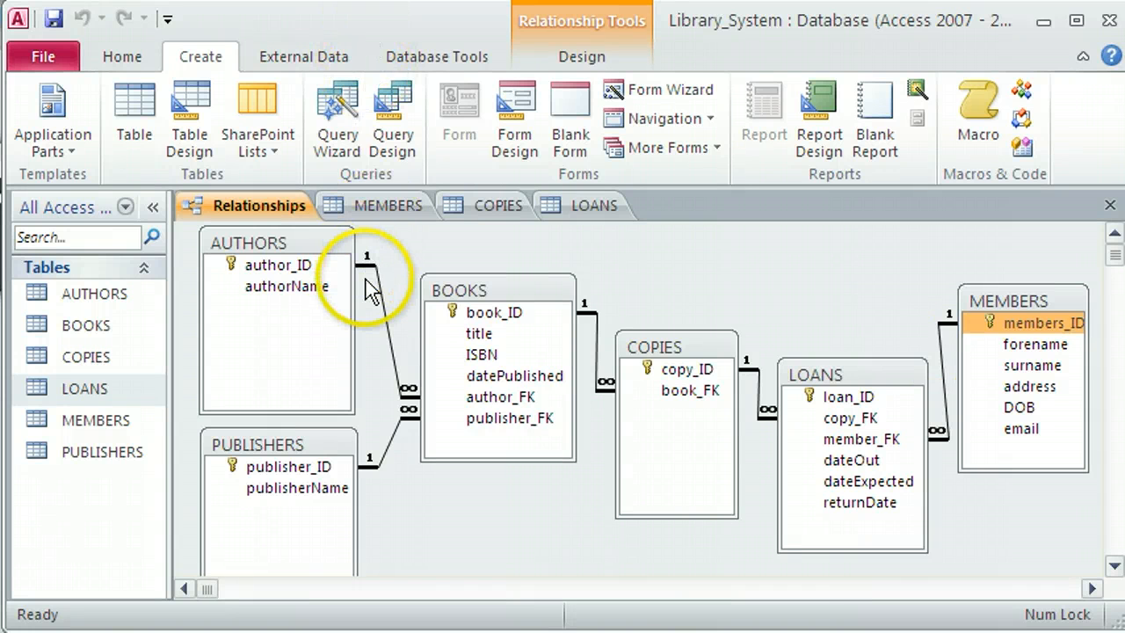
{"action": "mouse_move", "coordinate": [395, 355]}
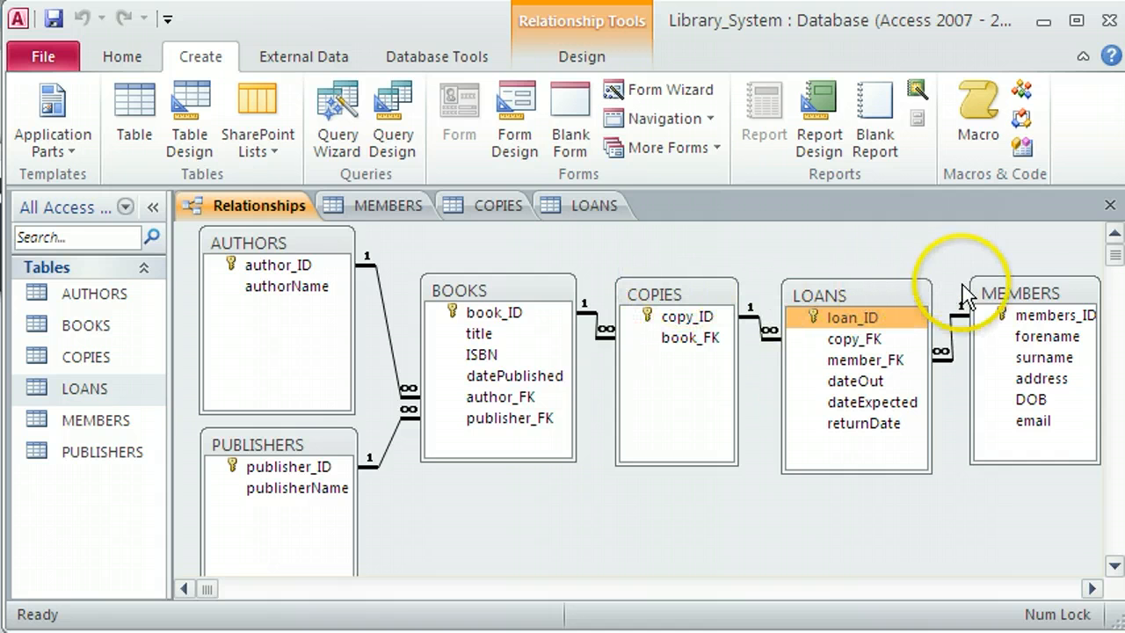
{"action": "mouse_move", "coordinate": [940, 211]}
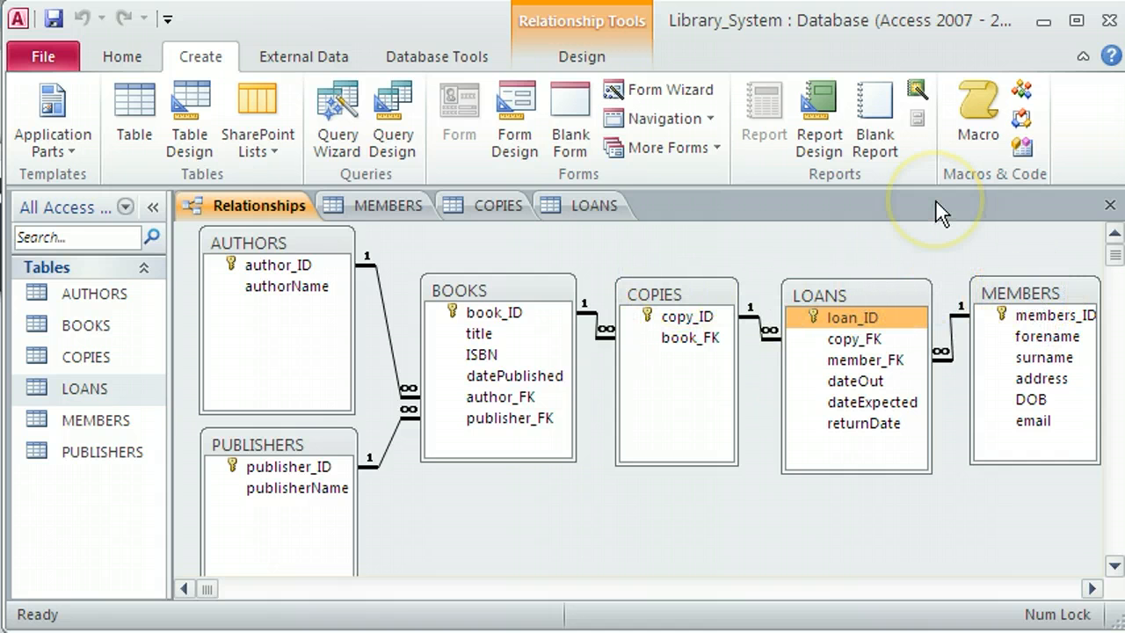
{"action": "mouse_move", "coordinate": [940, 211]}
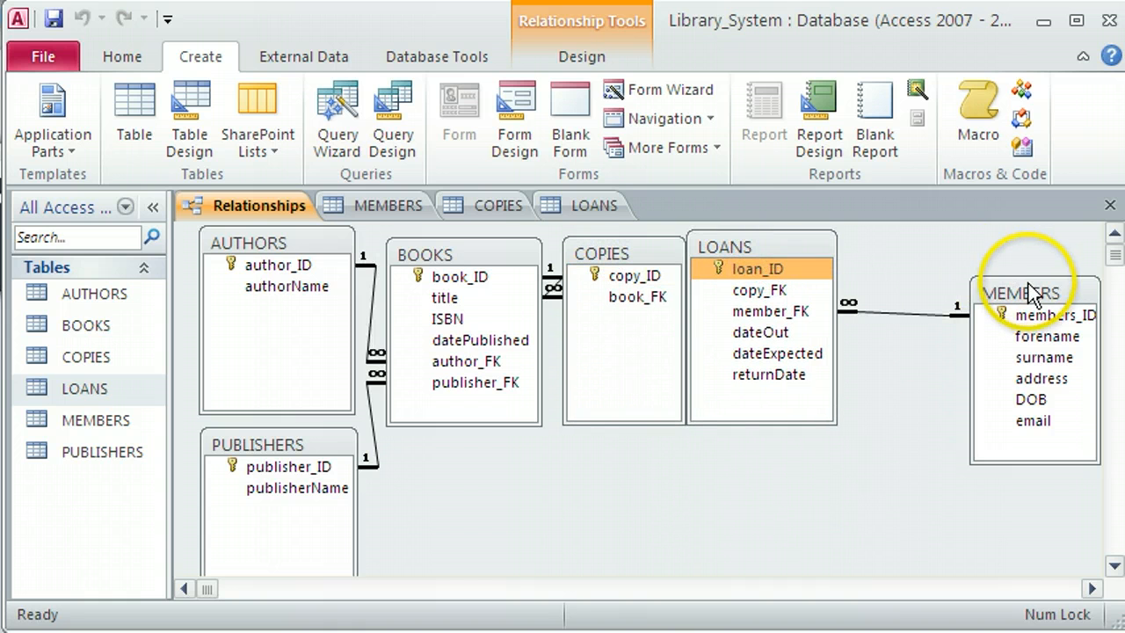
- Move the MEMBERS table box in beside LOANS to compact the relationships diagram
{"action": "left_click_drag", "start_coordinate": [1034, 292], "coordinate": [922, 254]}
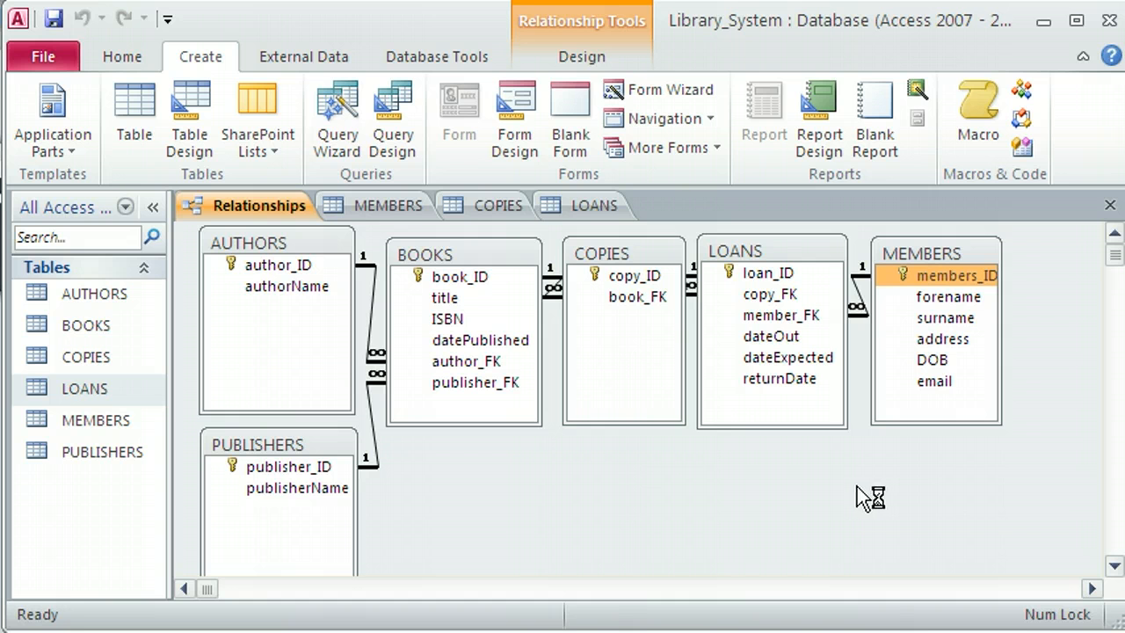
- Create a new blank table and rename its ID field to studyGroup_ID
{"action": "left_click", "coordinate": [134, 109]}
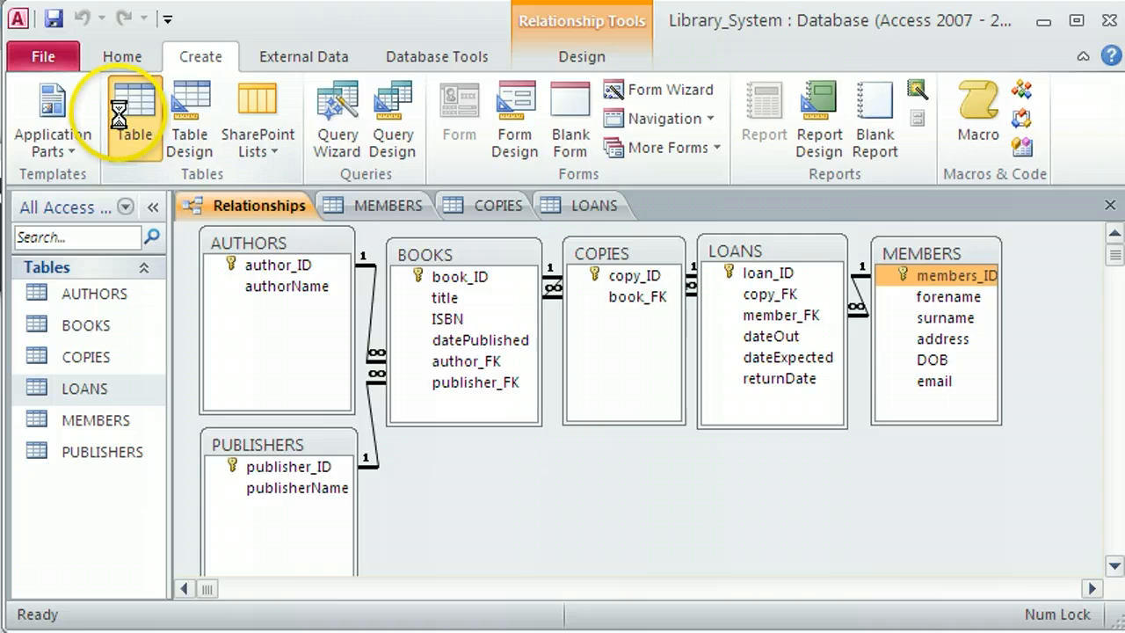
{"action": "left_click", "coordinate": [135, 115]}
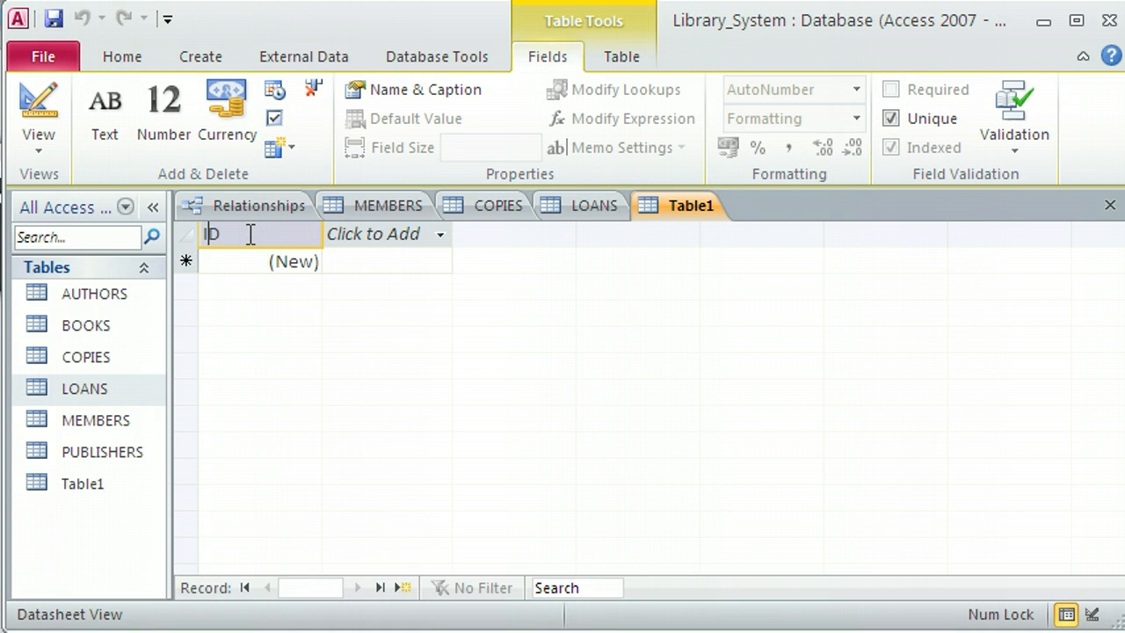
{"action": "type", "text": "D"}
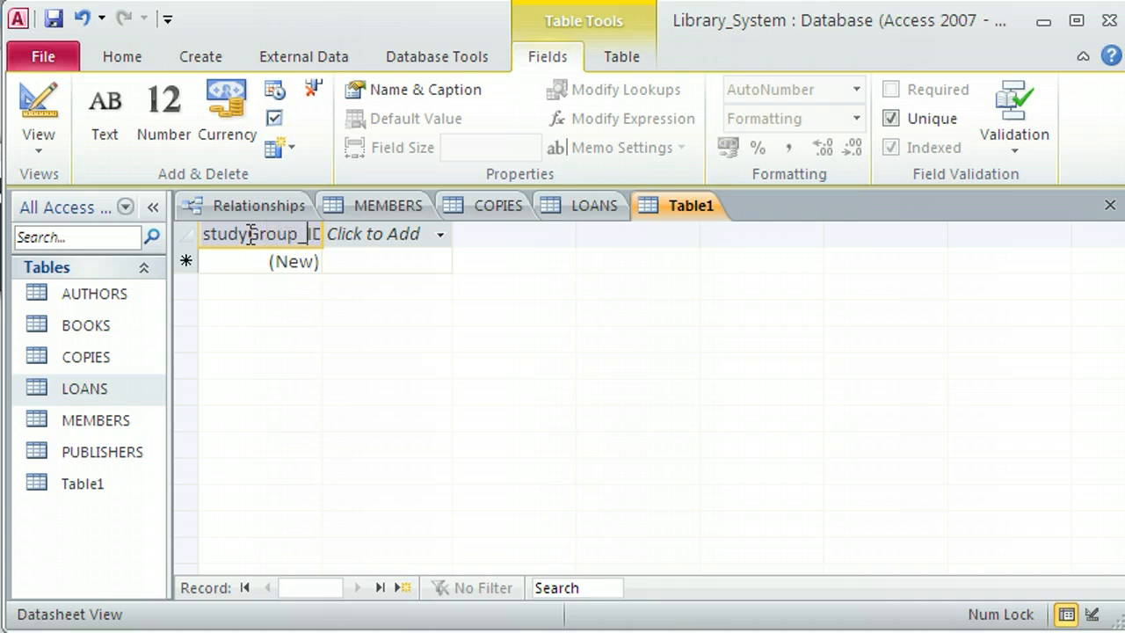
- Add a Text field named studyGroupName to the new table
{"action": "left_click", "coordinate": [385, 234]}
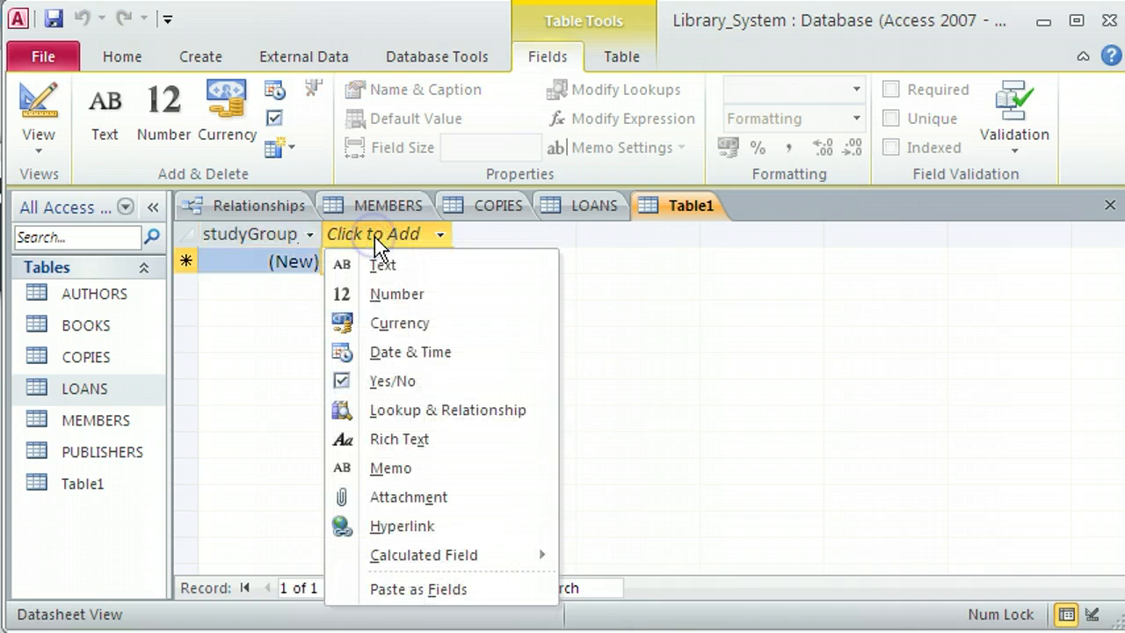
{"action": "mouse_move", "coordinate": [381, 264]}
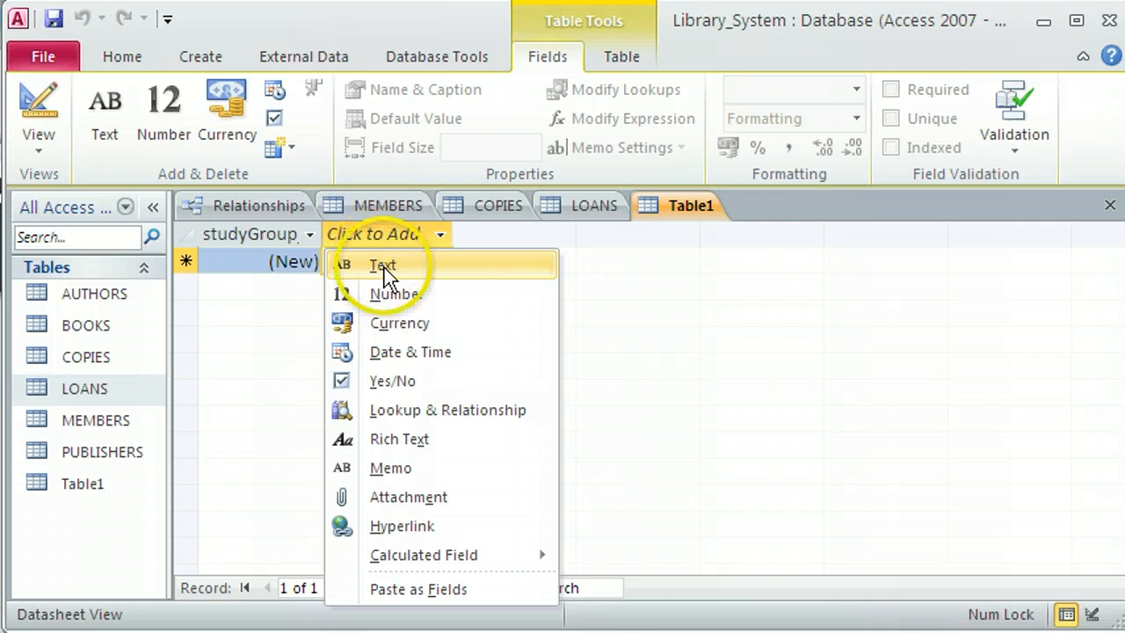
{"action": "left_click", "coordinate": [383, 264]}
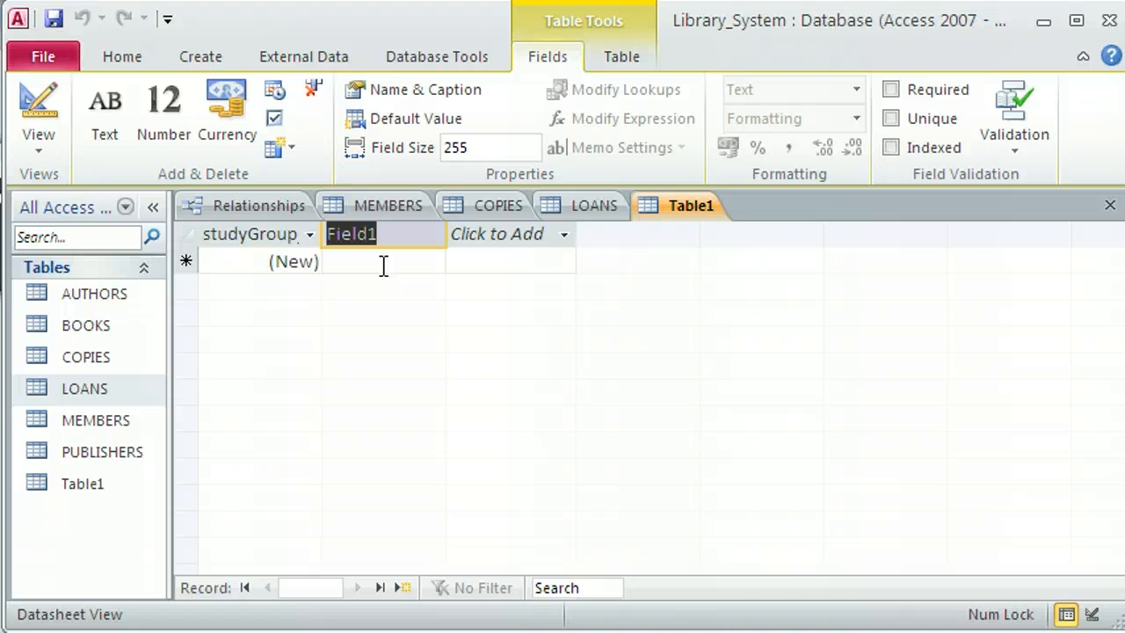
{"action": "type", "text": "studyG"}
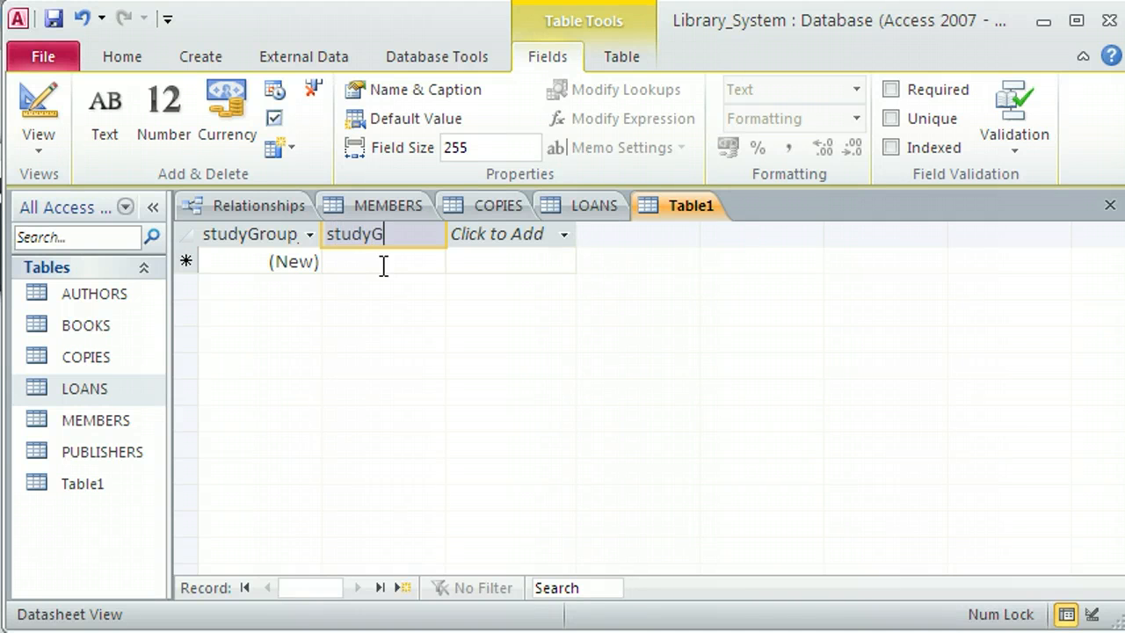
{"action": "type", "text": "GroupName"}
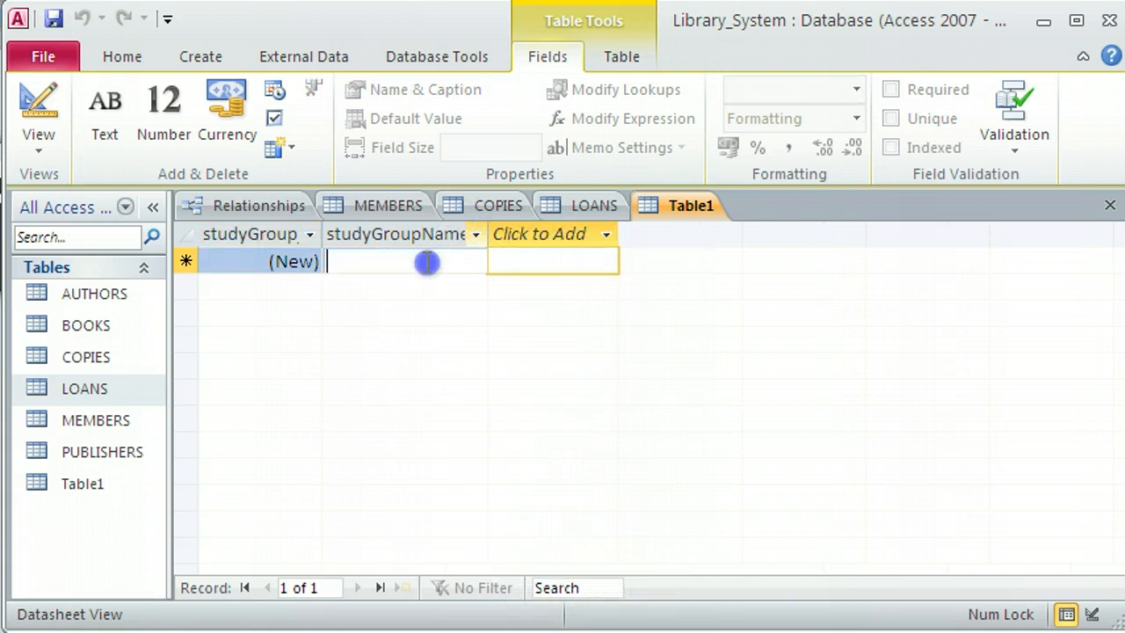
- Enter three study group records: Maths, English Literature and Classics
{"action": "type", "text": "Math"}
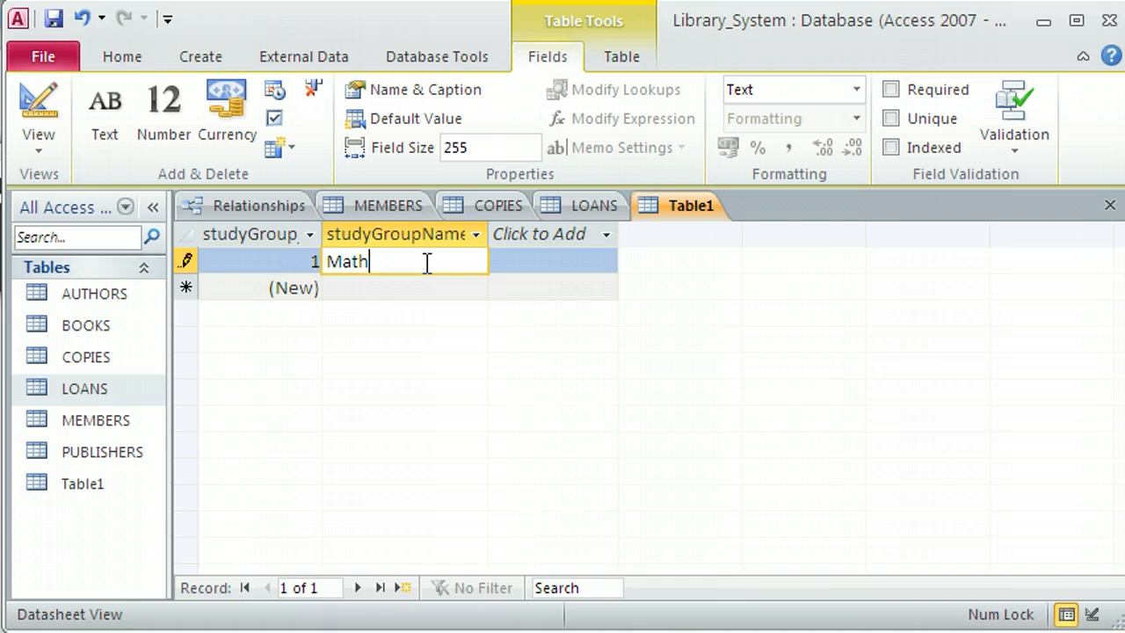
{"action": "type", "text": "s"}
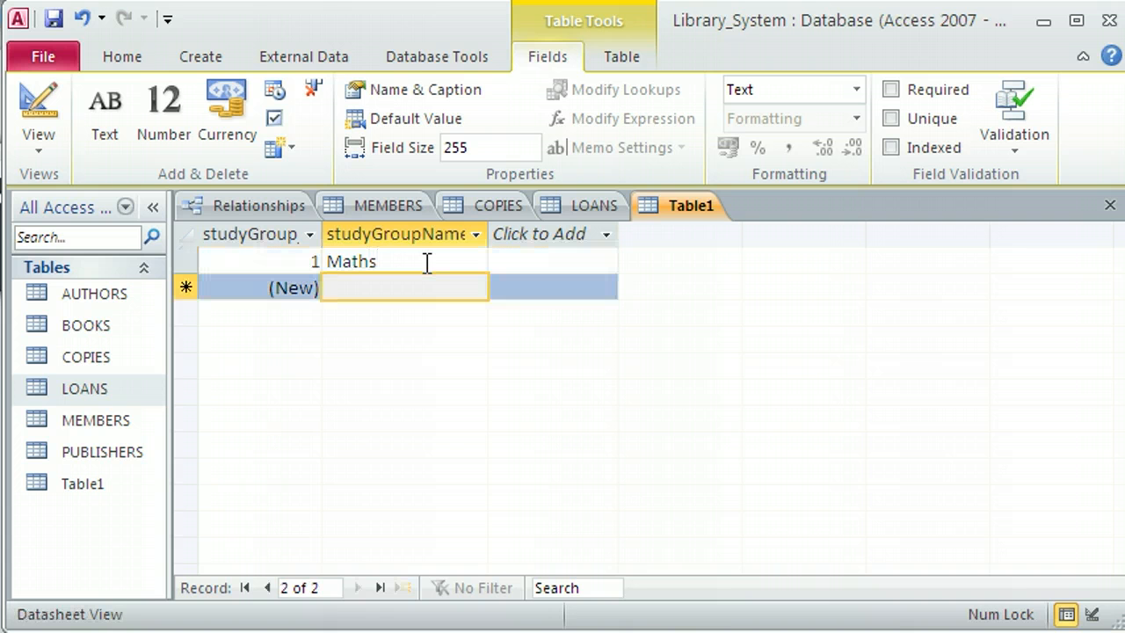
{"action": "type", "text": "Englsi"}
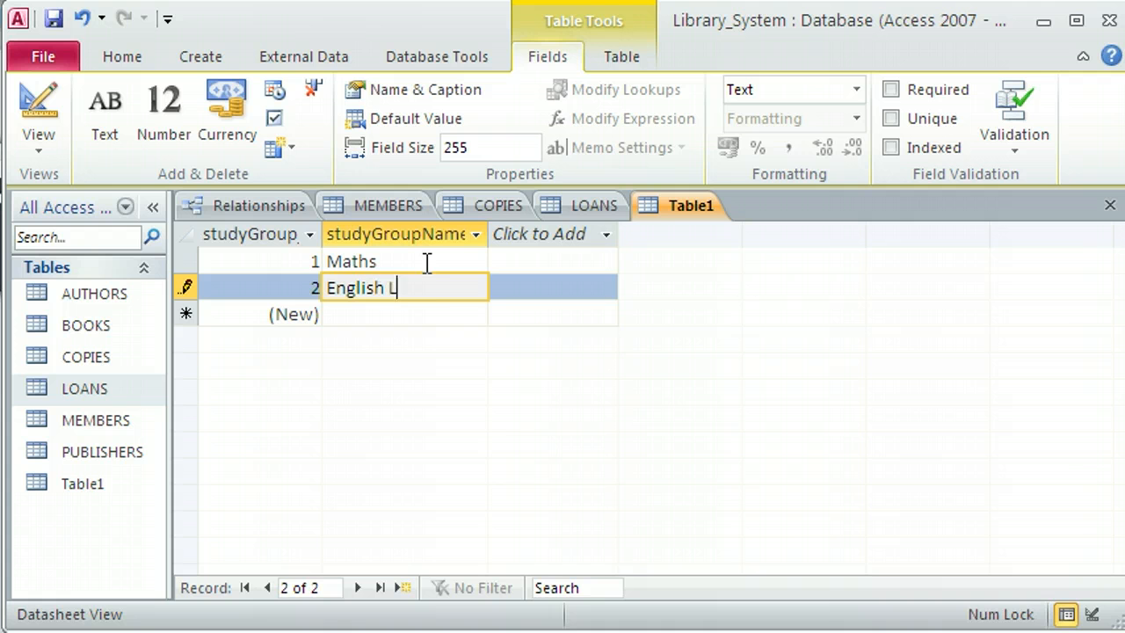
{"action": "type", "text": "iterature"}
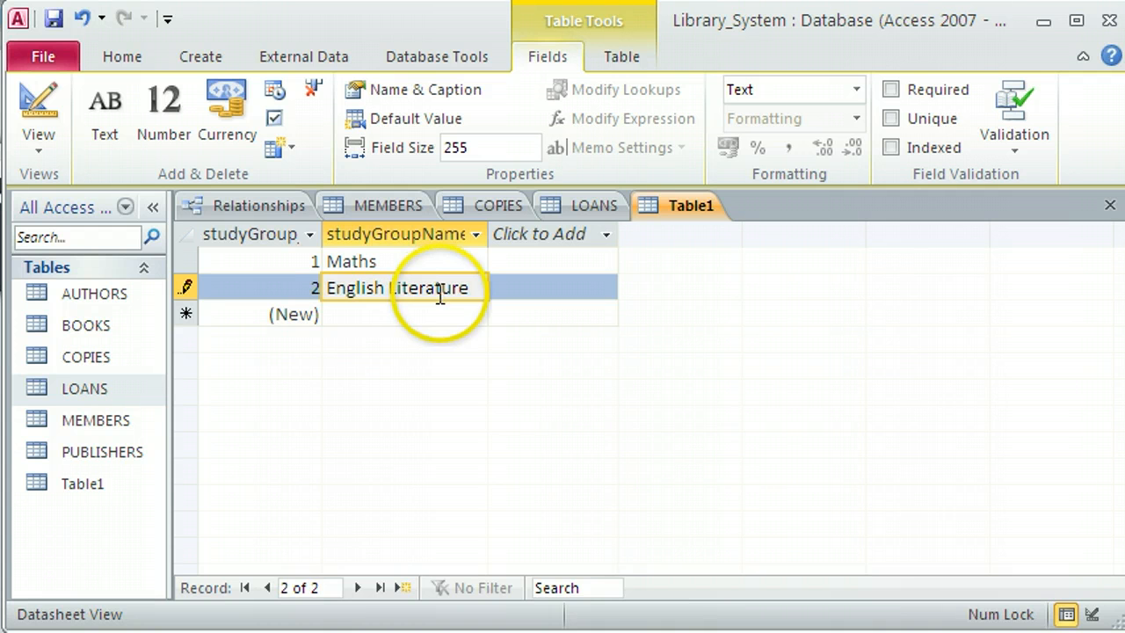
{"action": "left_click", "coordinate": [404, 313]}
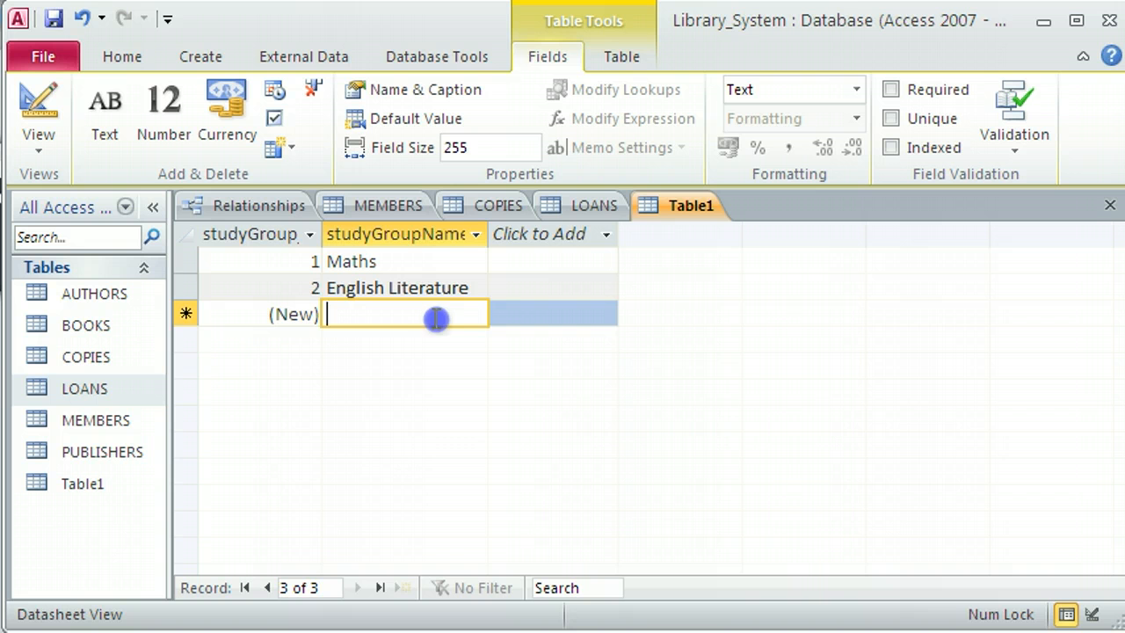
{"action": "type", "text": "Classics"}
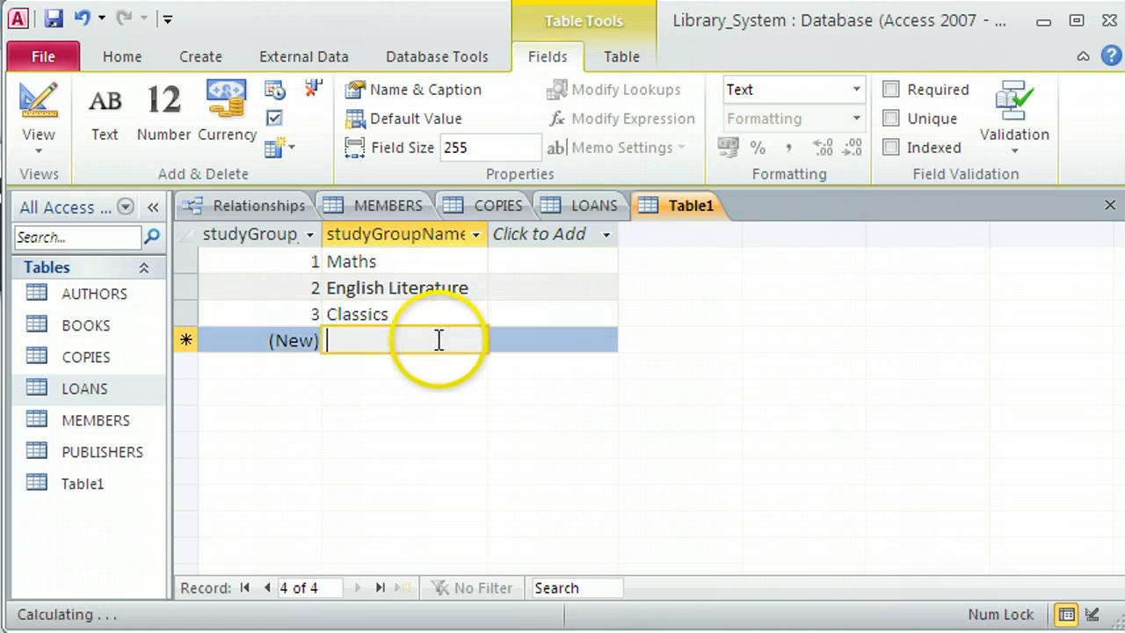
{"action": "left_click", "coordinate": [397, 288]}
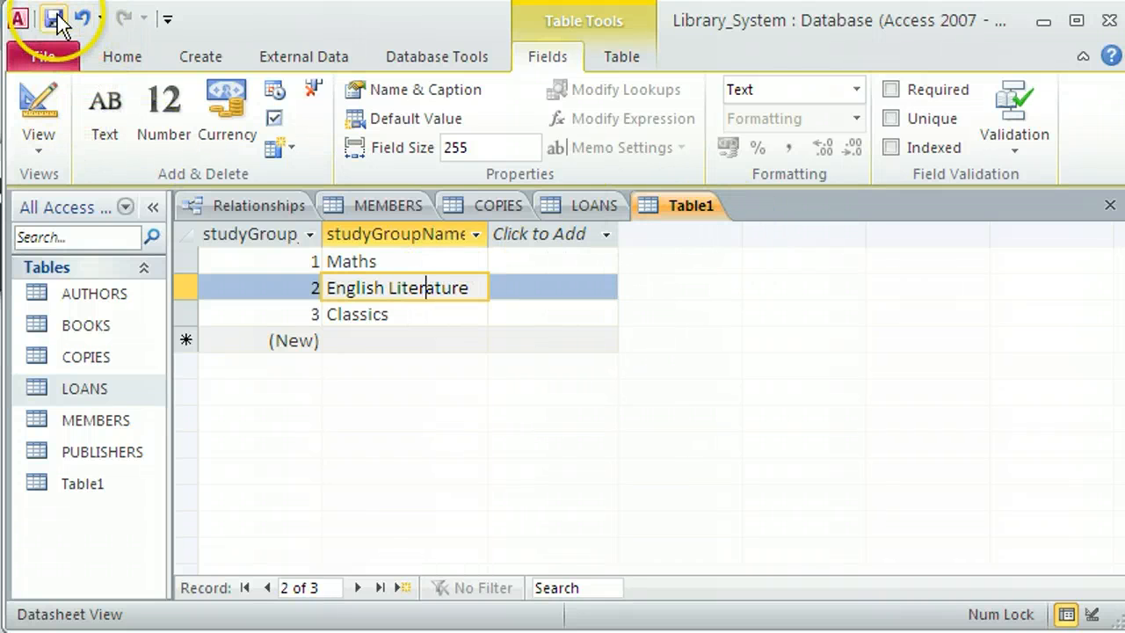
- Save the new table under the name STUDY_GROUPS
{"action": "left_click", "coordinate": [53, 17]}
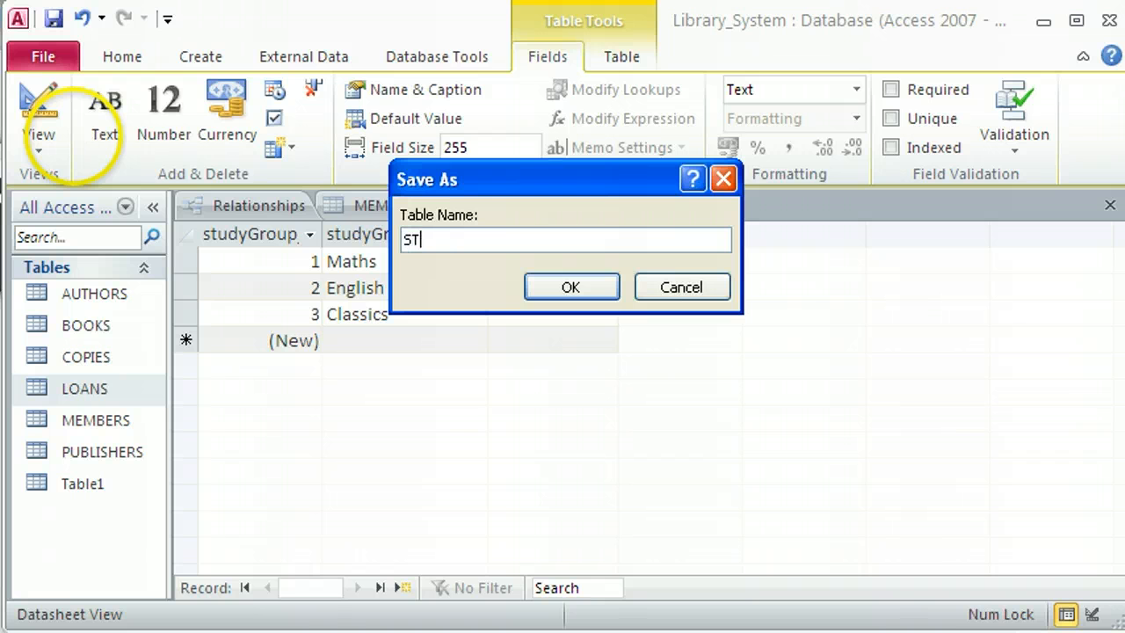
{"action": "type", "text": "UDY"}
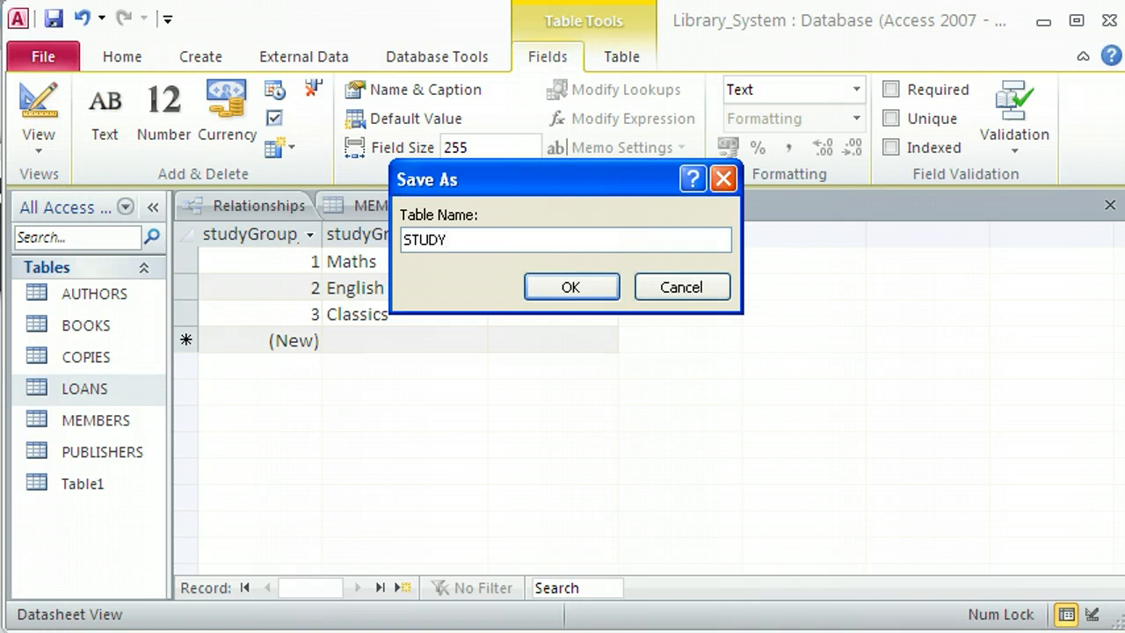
{"action": "type", "text": "_GROUPS"}
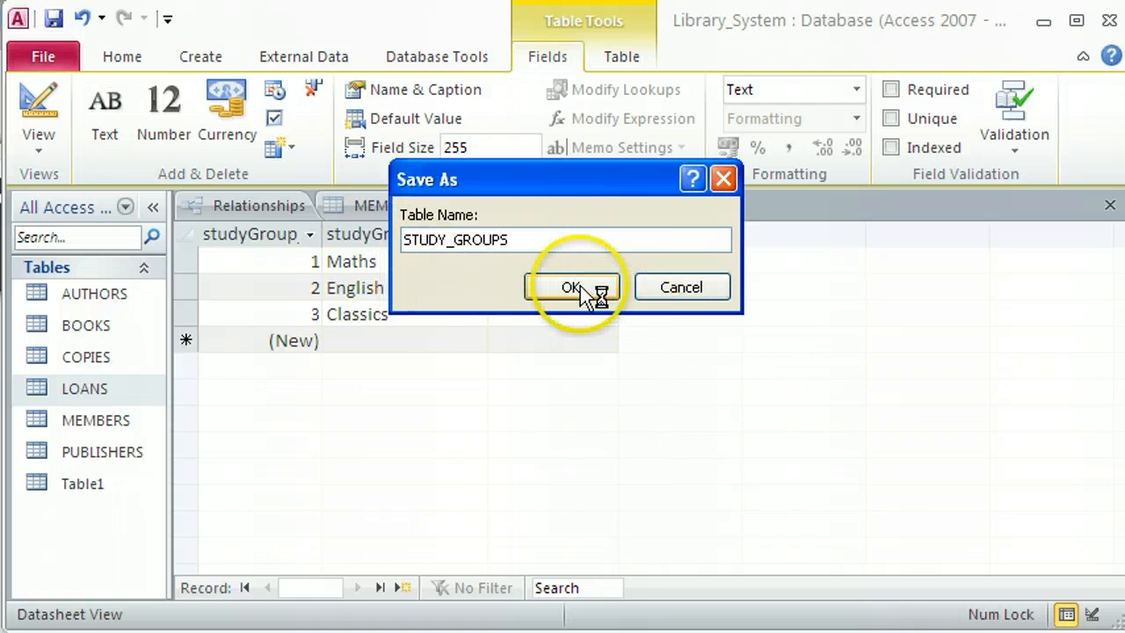
{"action": "left_click", "coordinate": [572, 288]}
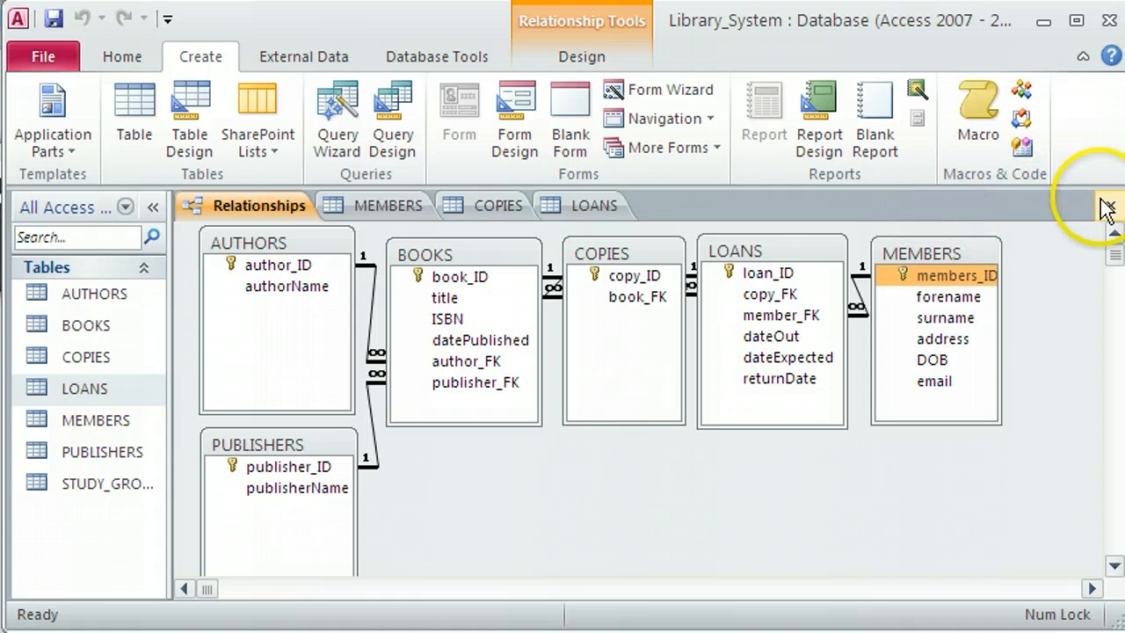
- Close the MEMBERS, LOANS and COPIES datasheets, leaving only the relationships diagram
{"action": "left_click", "coordinate": [594, 204]}
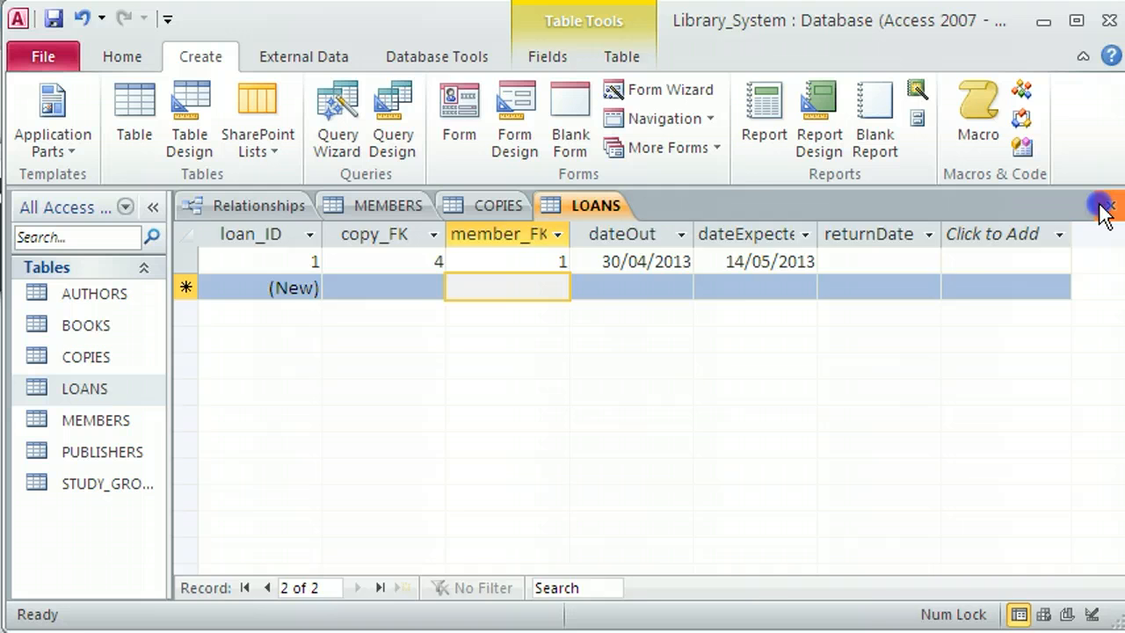
{"action": "left_click", "coordinate": [496, 204]}
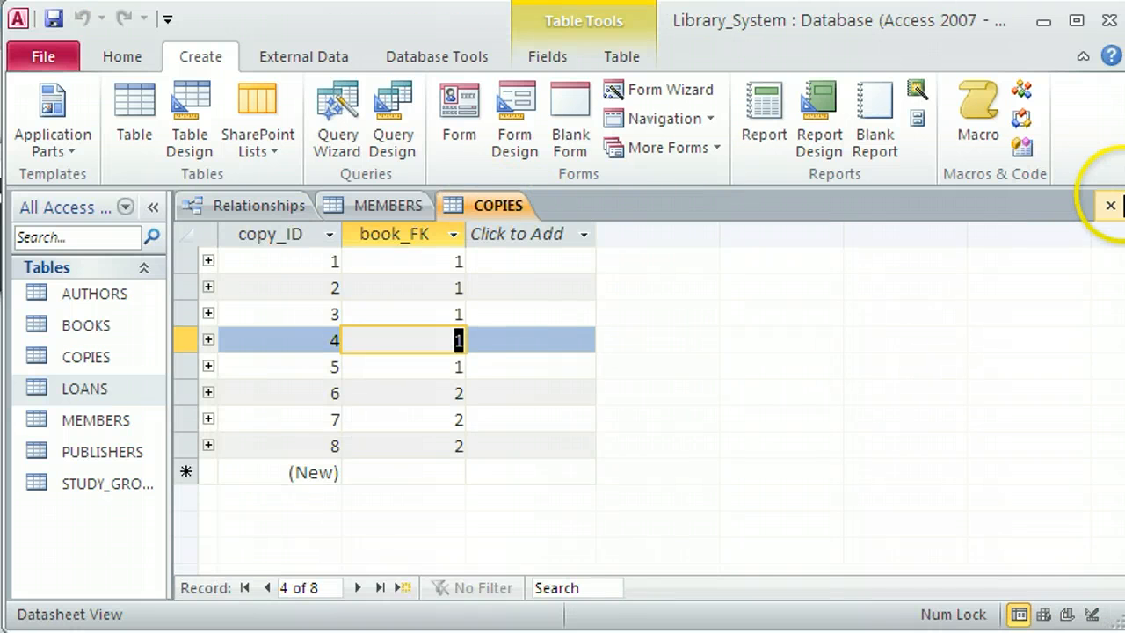
{"action": "left_click", "coordinate": [389, 204]}
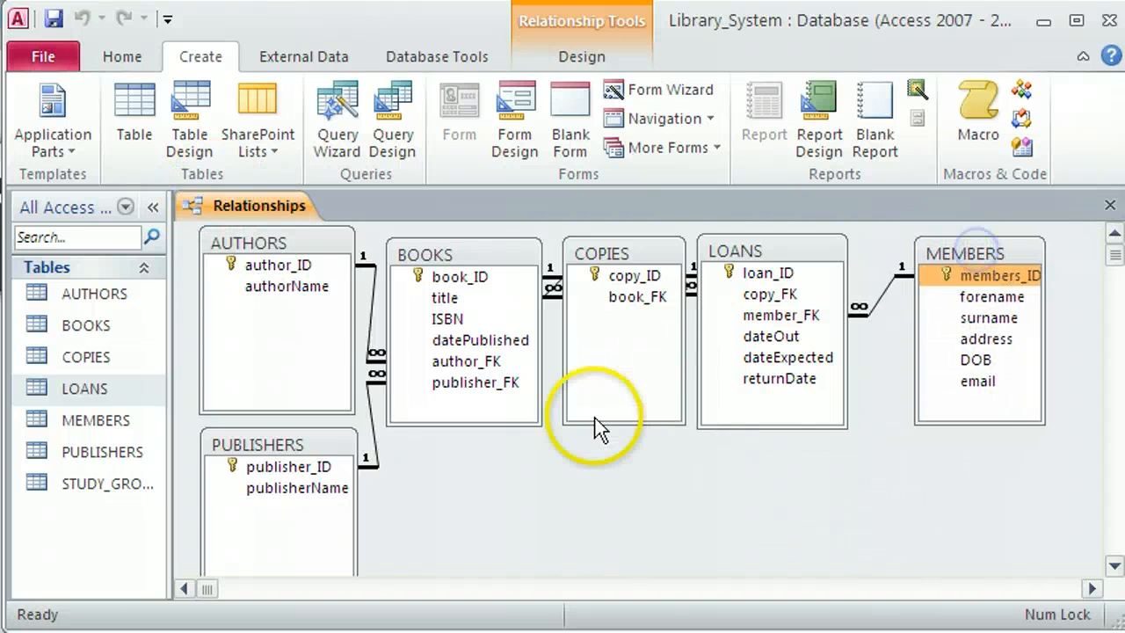
- Add STUDY_GROUPS to the relationships diagram via Show Table and shift MEMBERS right
{"action": "right_click", "coordinate": [858, 492]}
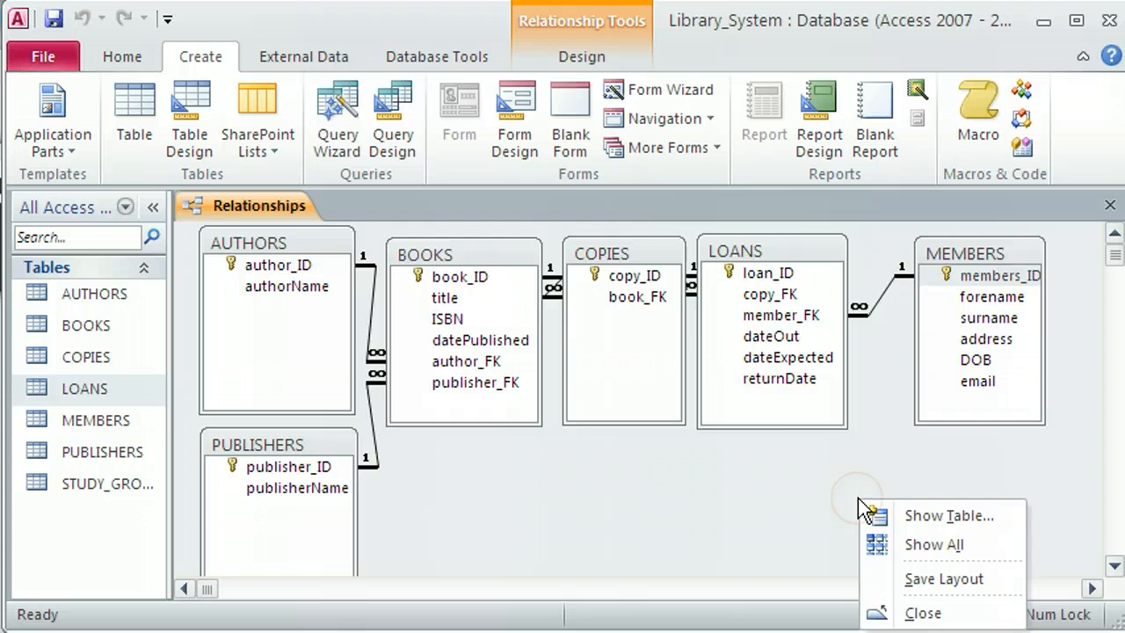
{"action": "left_click", "coordinate": [949, 515]}
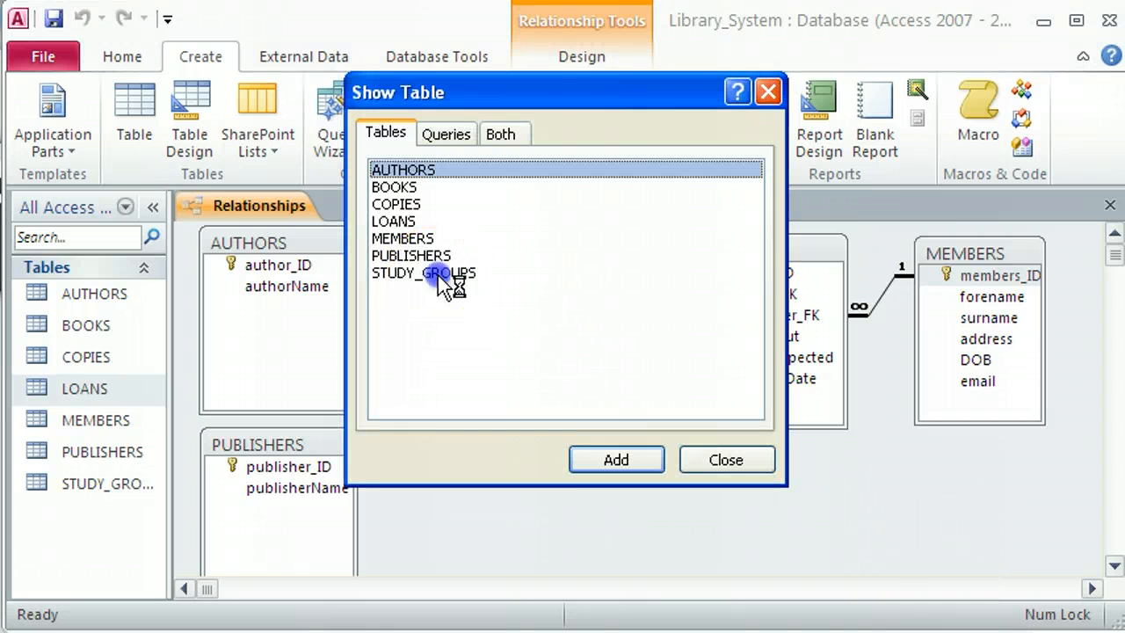
{"action": "left_click", "coordinate": [724, 459]}
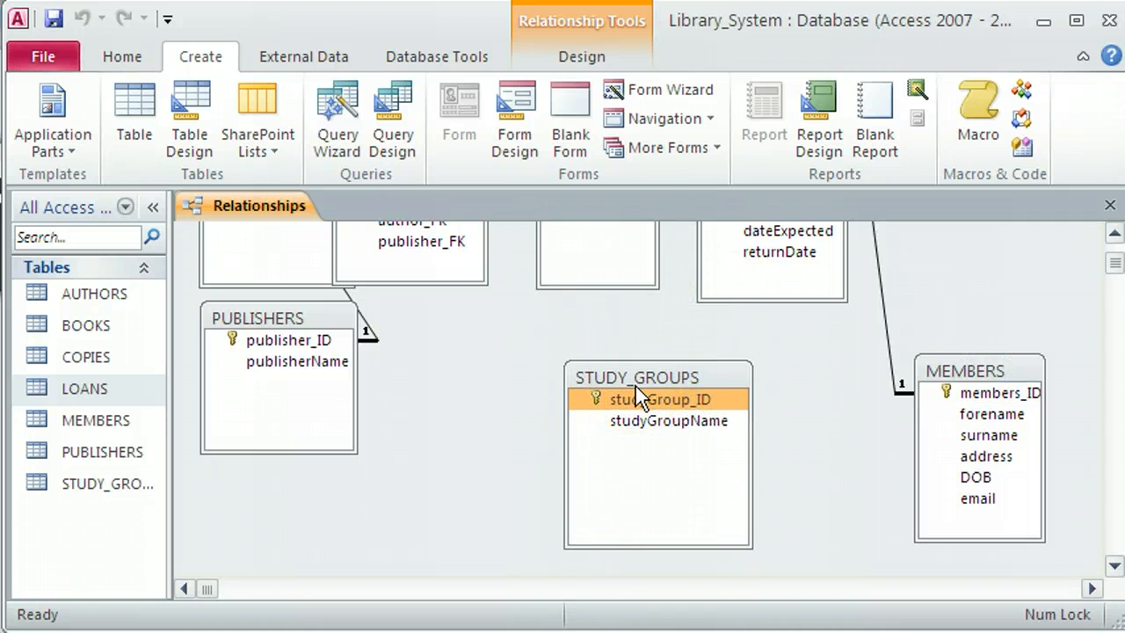
{"action": "mouse_move", "coordinate": [870, 419]}
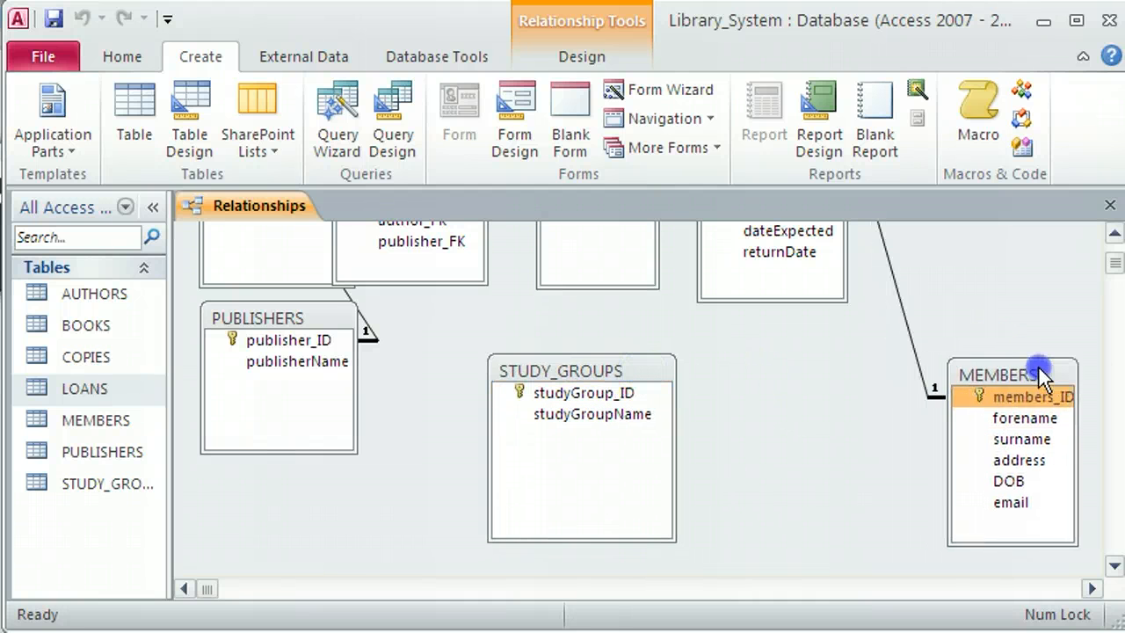
{"action": "left_click_drag", "start_coordinate": [1038, 373], "coordinate": [1037, 364]}
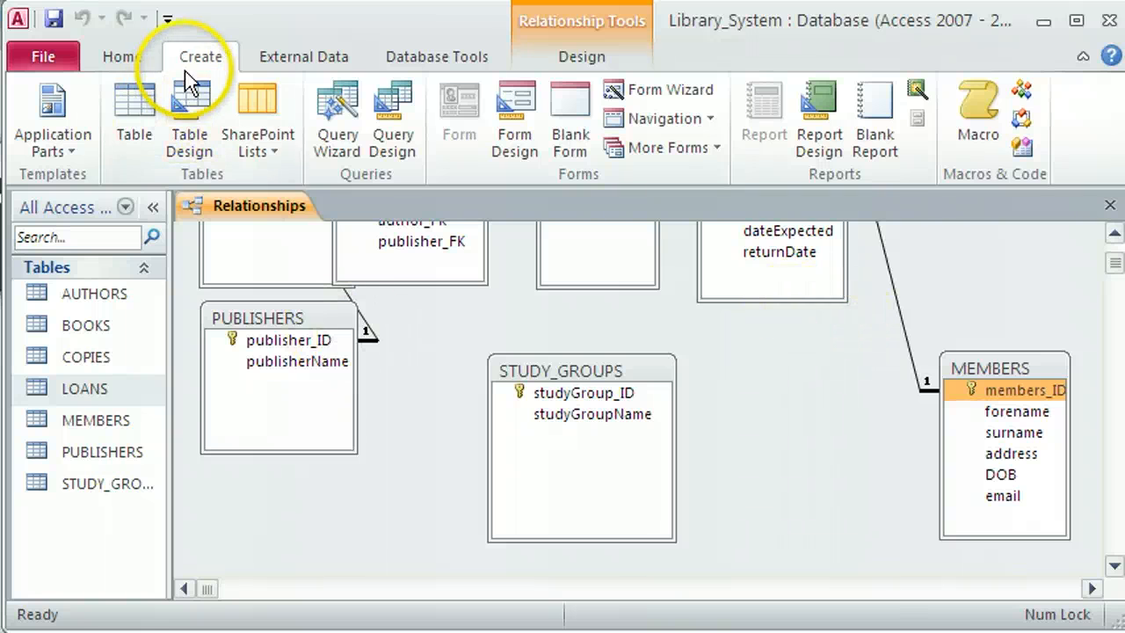
- Create a new blank table and rename its ID field to studyGroup_Member_ID
{"action": "left_click", "coordinate": [134, 119]}
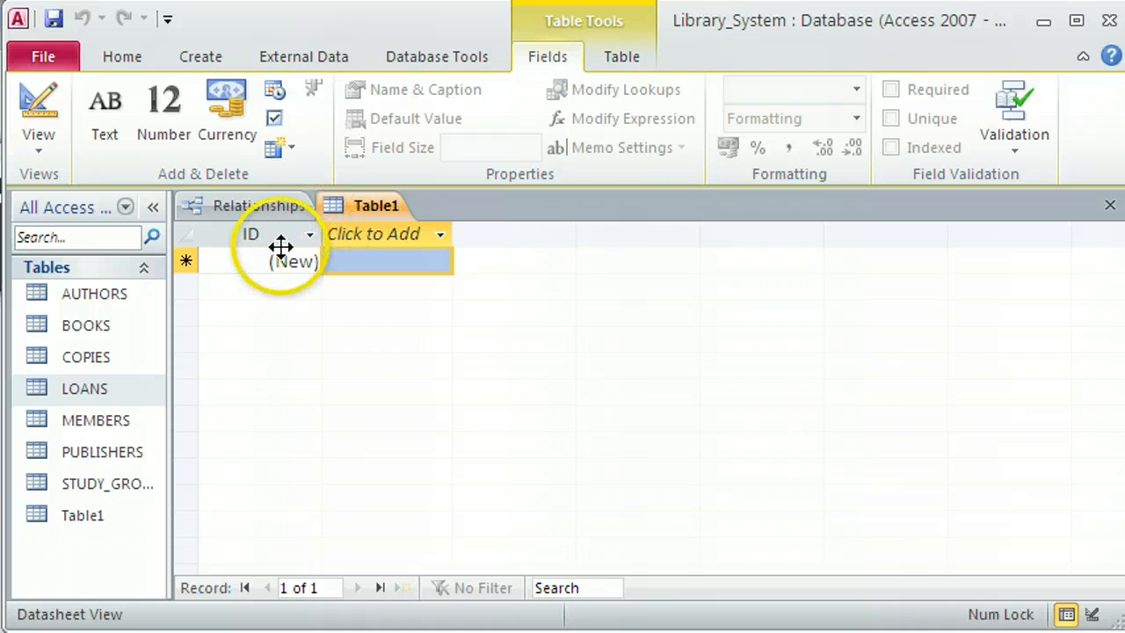
{"action": "left_click", "coordinate": [253, 234]}
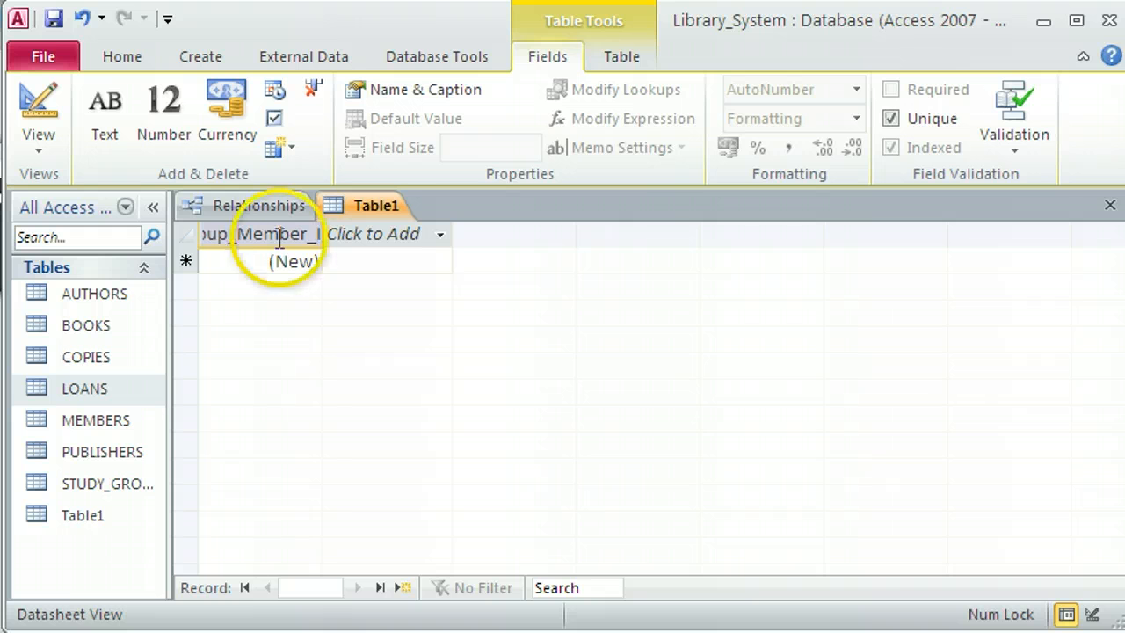
{"action": "left_click", "coordinate": [385, 234]}
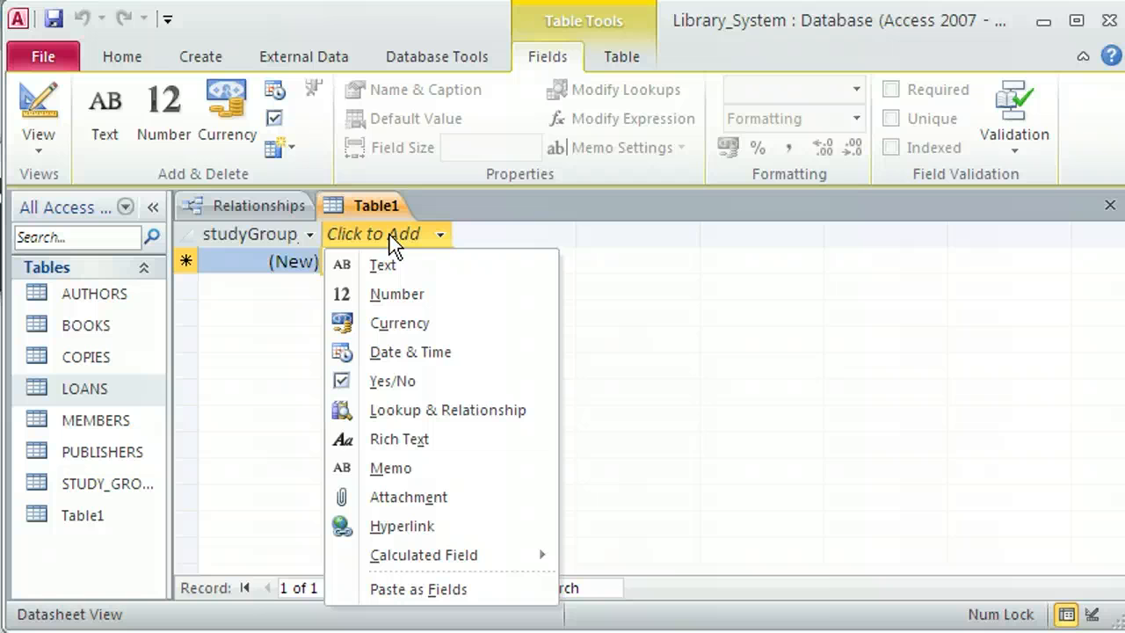
{"action": "left_click", "coordinate": [384, 263]}
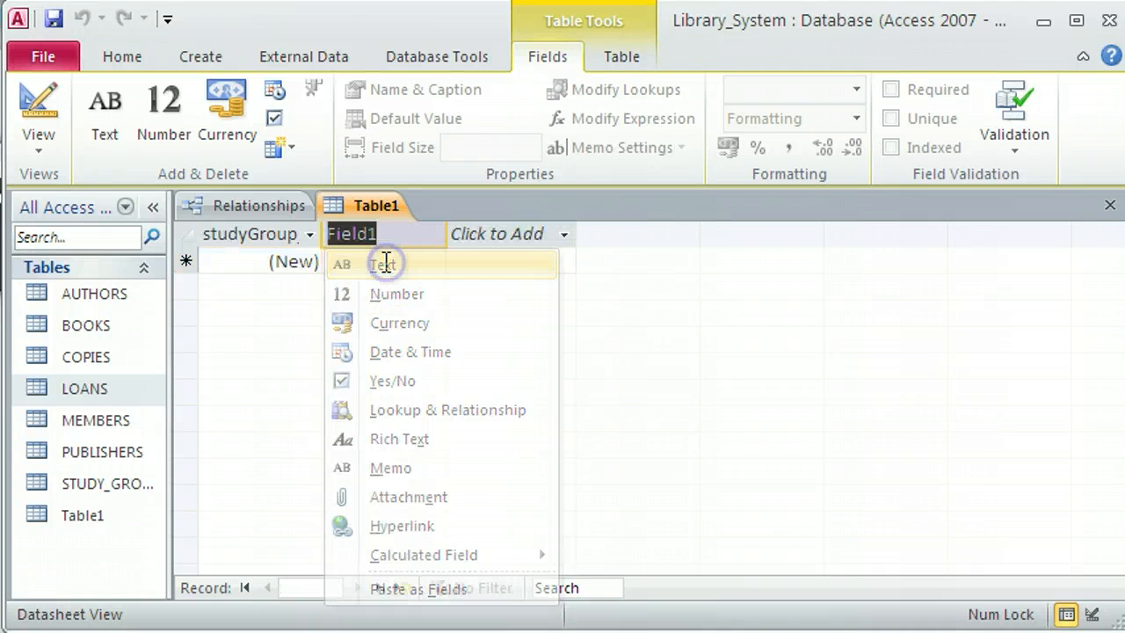
{"action": "left_click", "coordinate": [383, 263]}
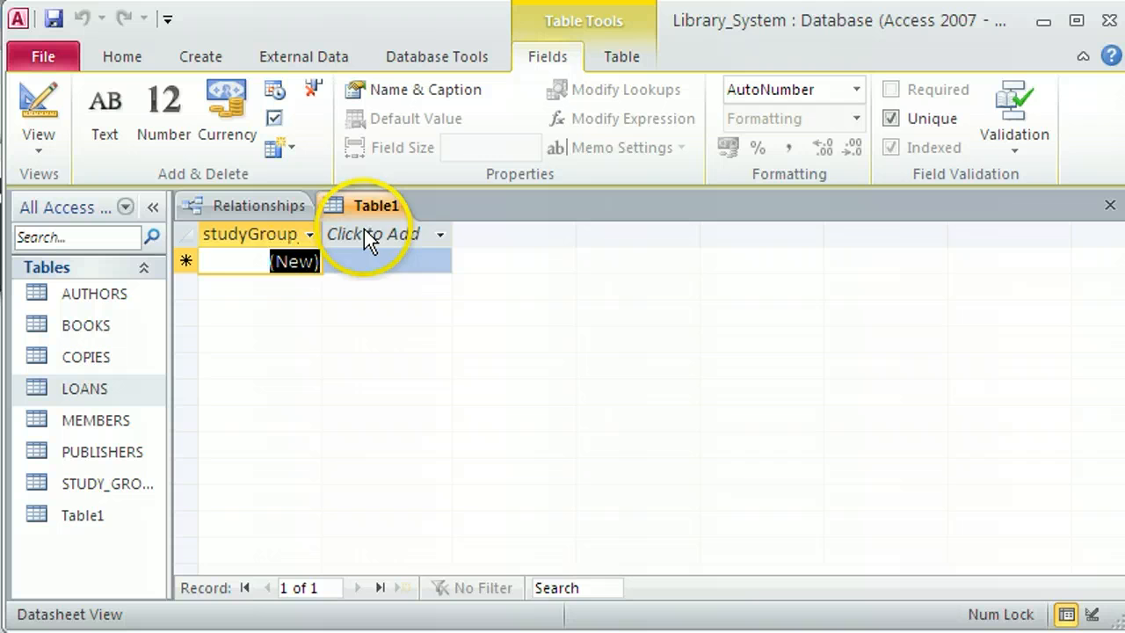
- Add a Number field named member_FK to the table
{"action": "left_click", "coordinate": [373, 234]}
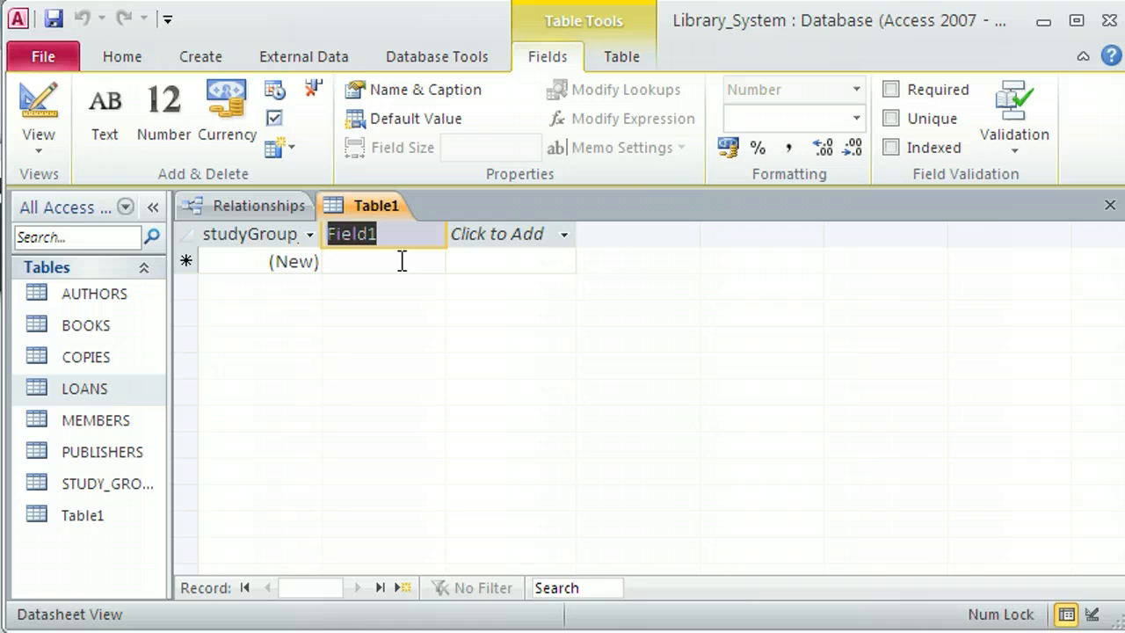
{"action": "type", "text": "members_"}
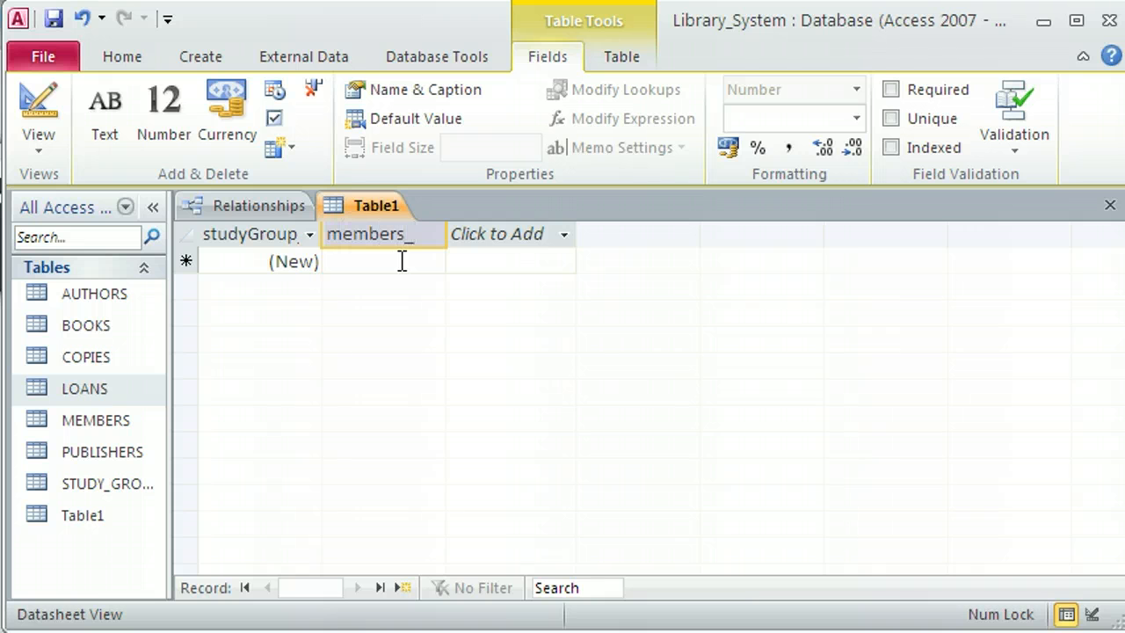
{"action": "type", "text": "FK"}
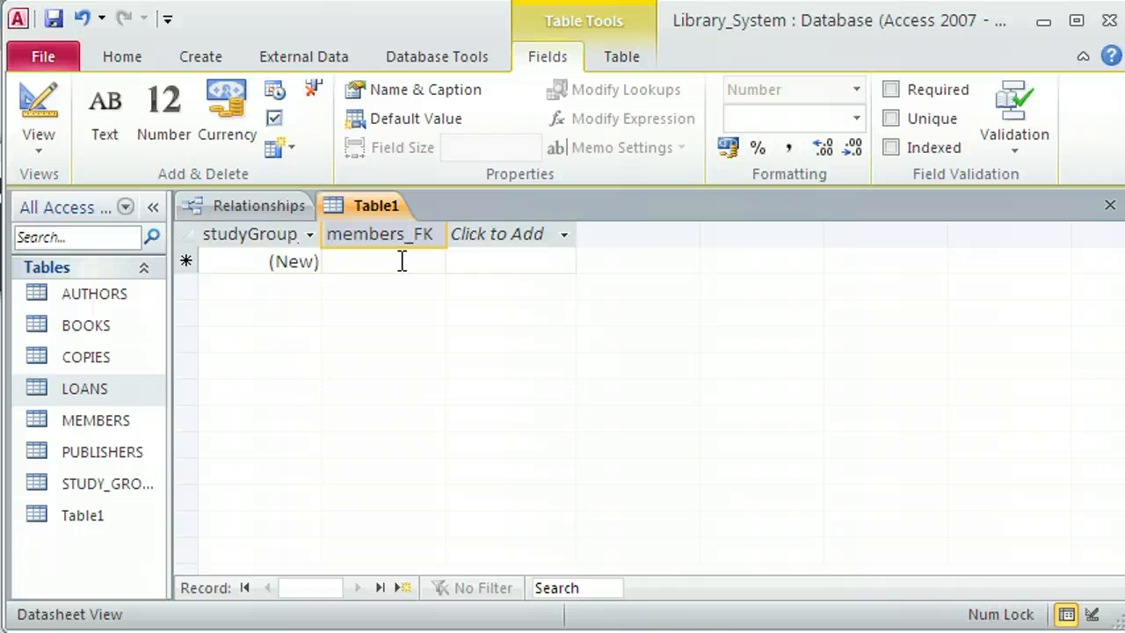
{"action": "left_click", "coordinate": [498, 233]}
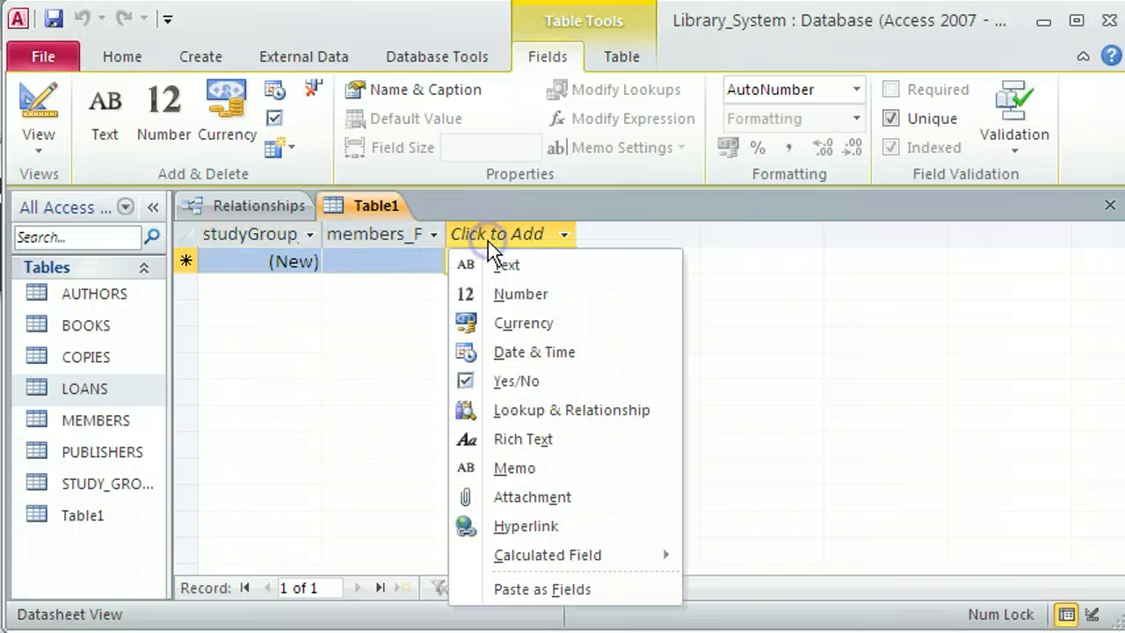
{"action": "left_click", "coordinate": [520, 293]}
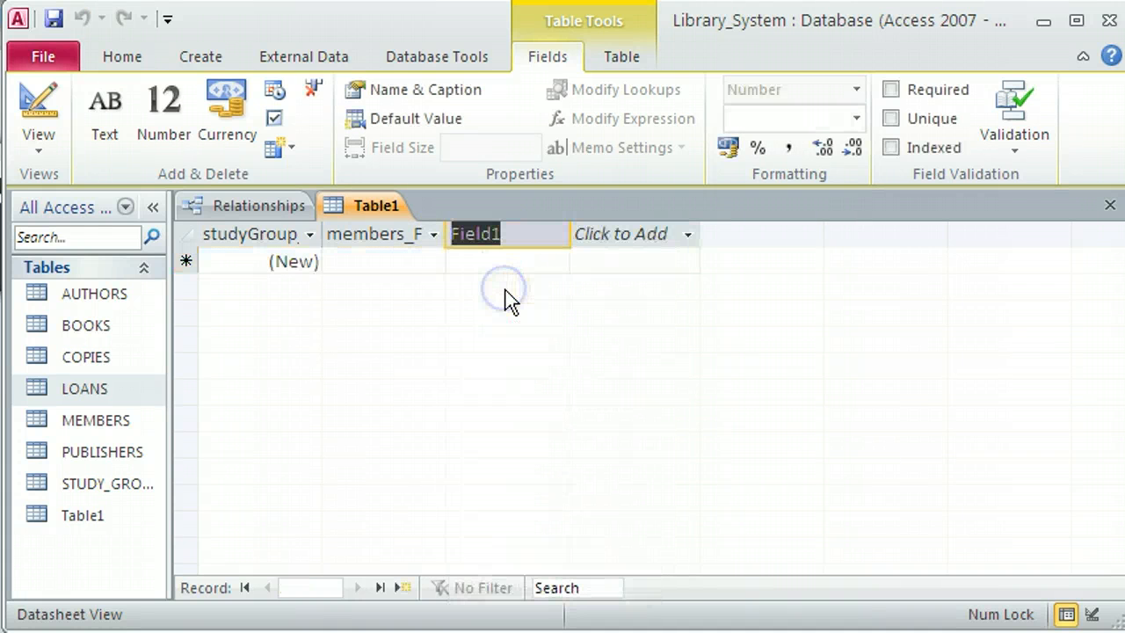
- Add a second Number field named studyGroup_FK and correct the member_FK name
{"action": "type", "text": "studyGroup"}
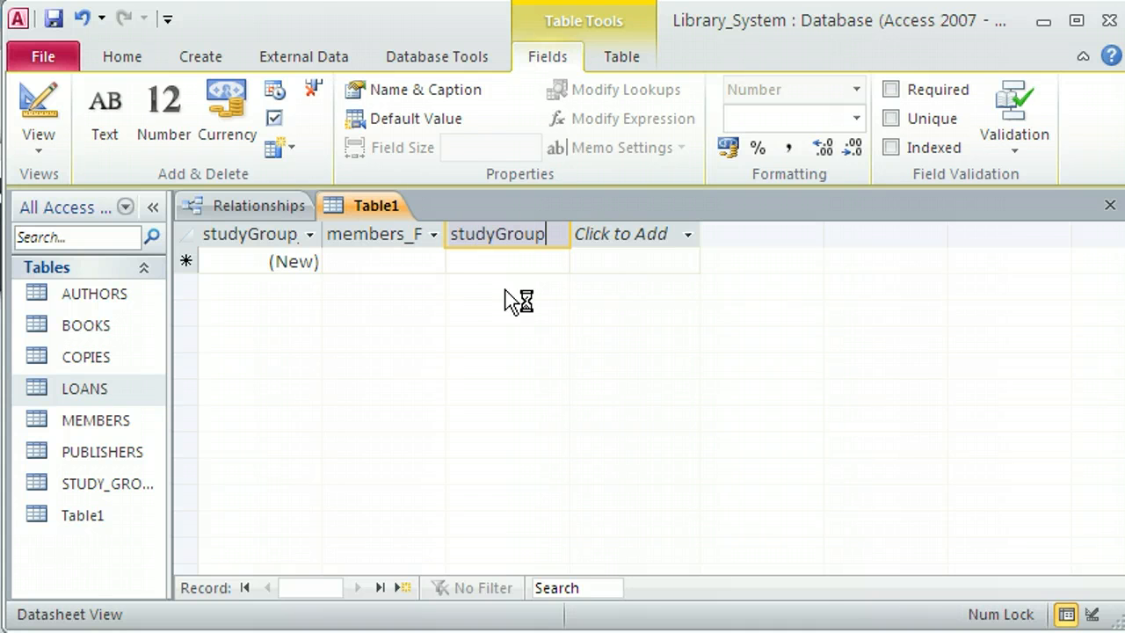
{"action": "type", "text": "yGroup_FK"}
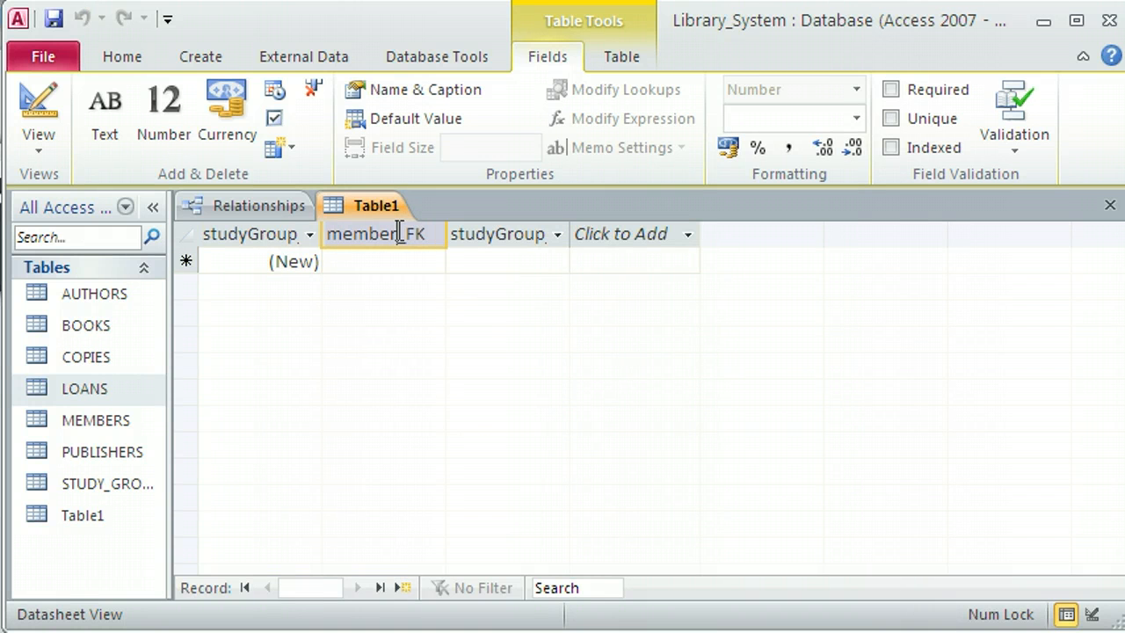
{"action": "left_click", "coordinate": [250, 234]}
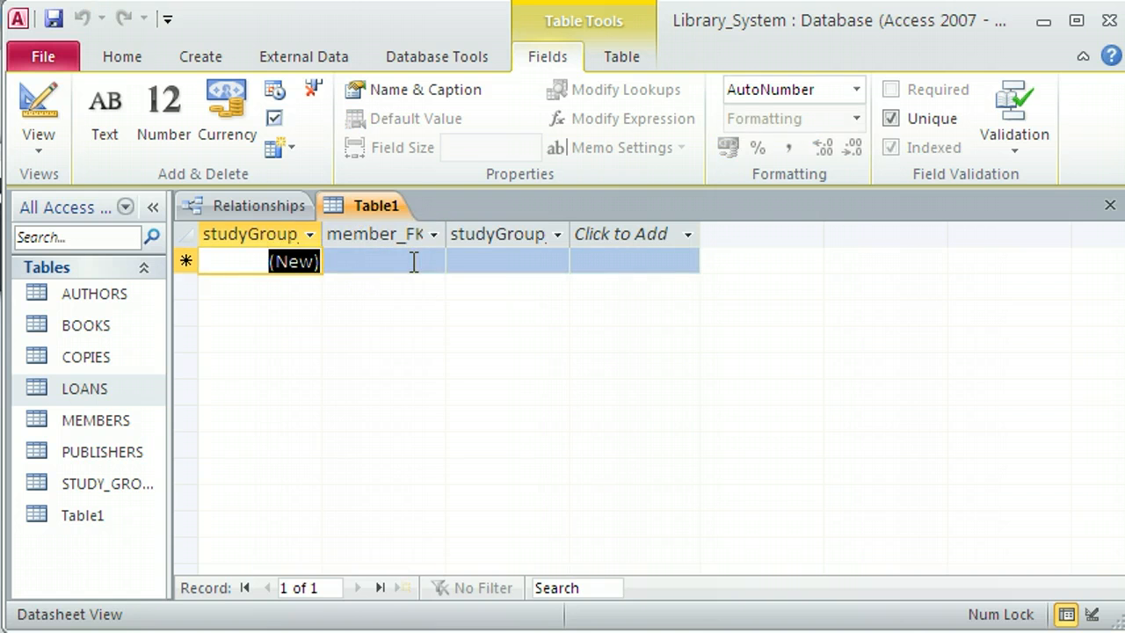
{"action": "left_click", "coordinate": [383, 260]}
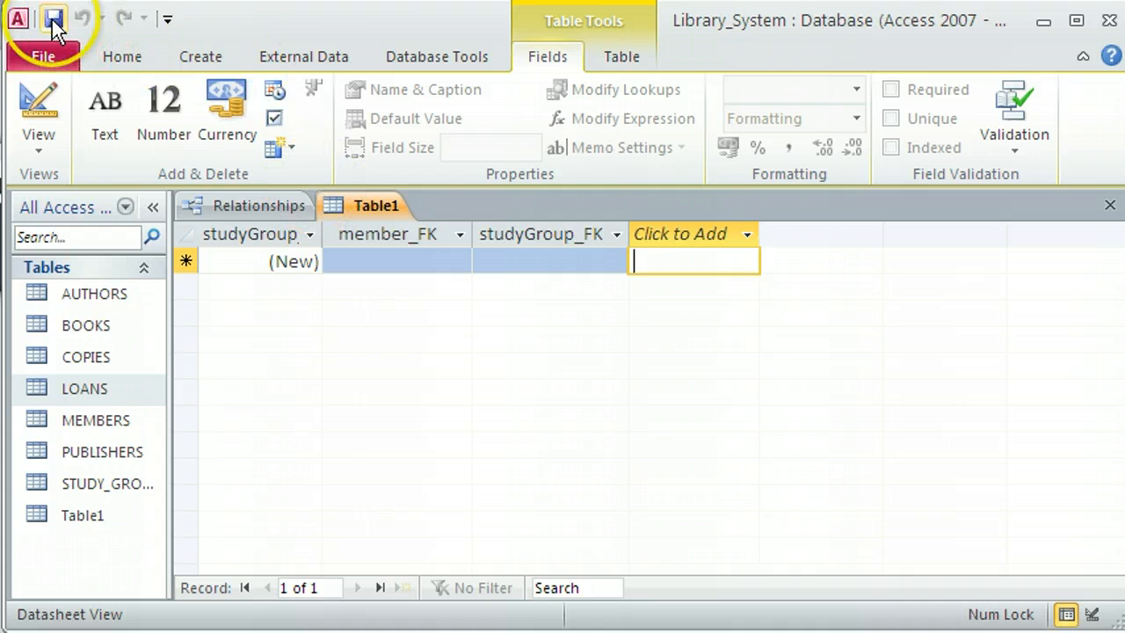
- Save the table under the name JNCT_STUDY_GROUPS_MEMBERS
{"action": "left_click", "coordinate": [53, 17]}
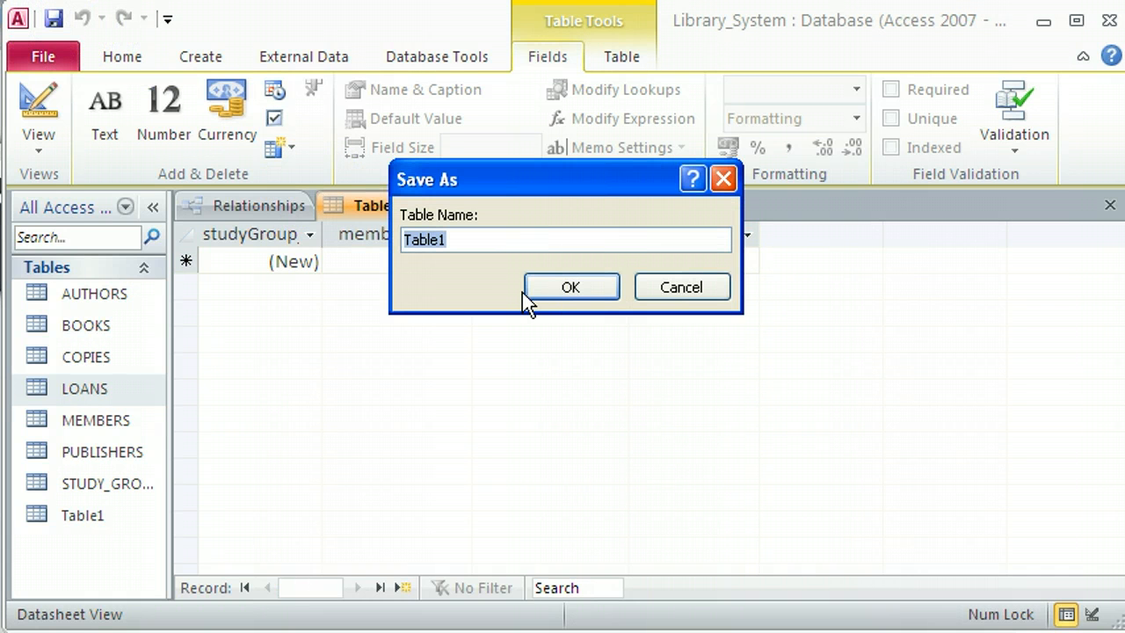
{"action": "type", "text": "J"}
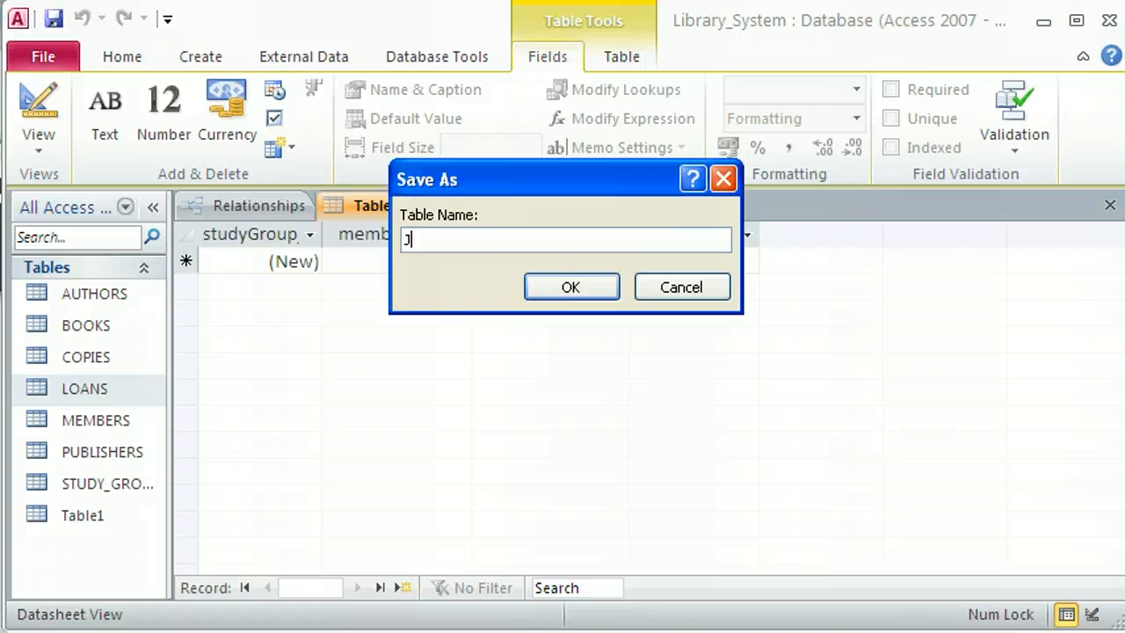
{"action": "type", "text": "NCT_"}
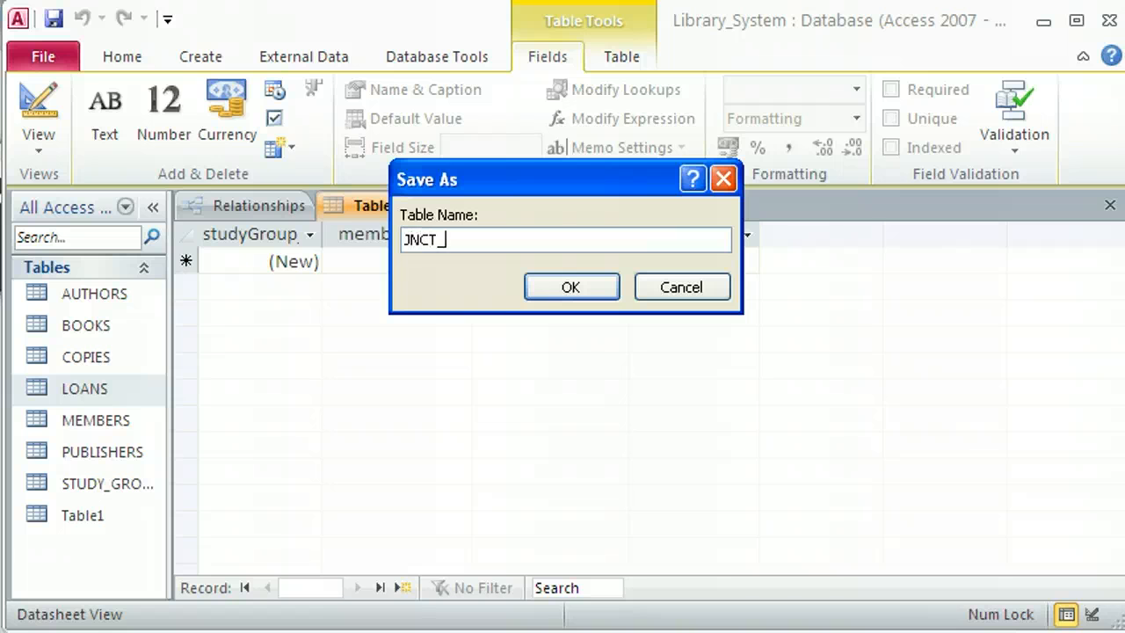
{"action": "type", "text": "STUDYGROUPS_"}
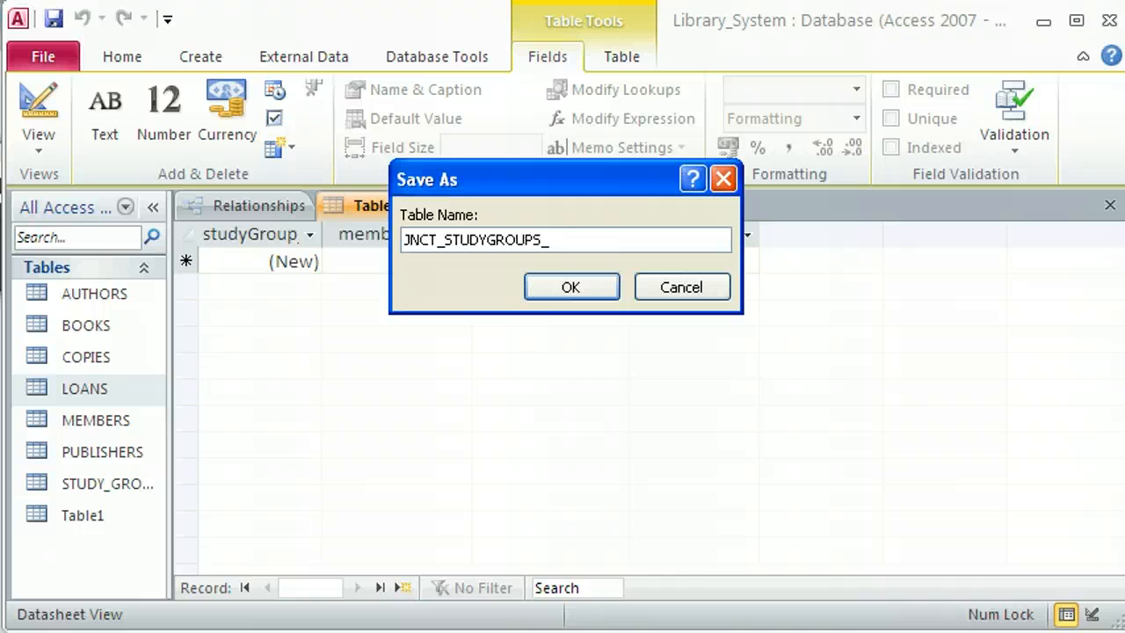
{"action": "type", "text": "MEMBERS"}
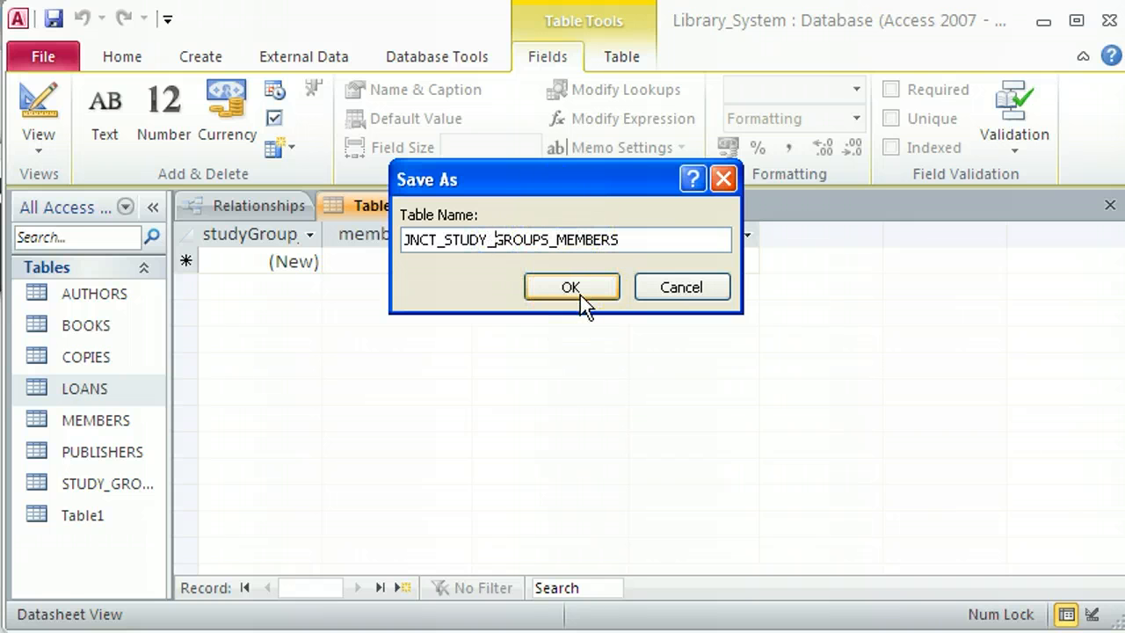
{"action": "left_click", "coordinate": [571, 287]}
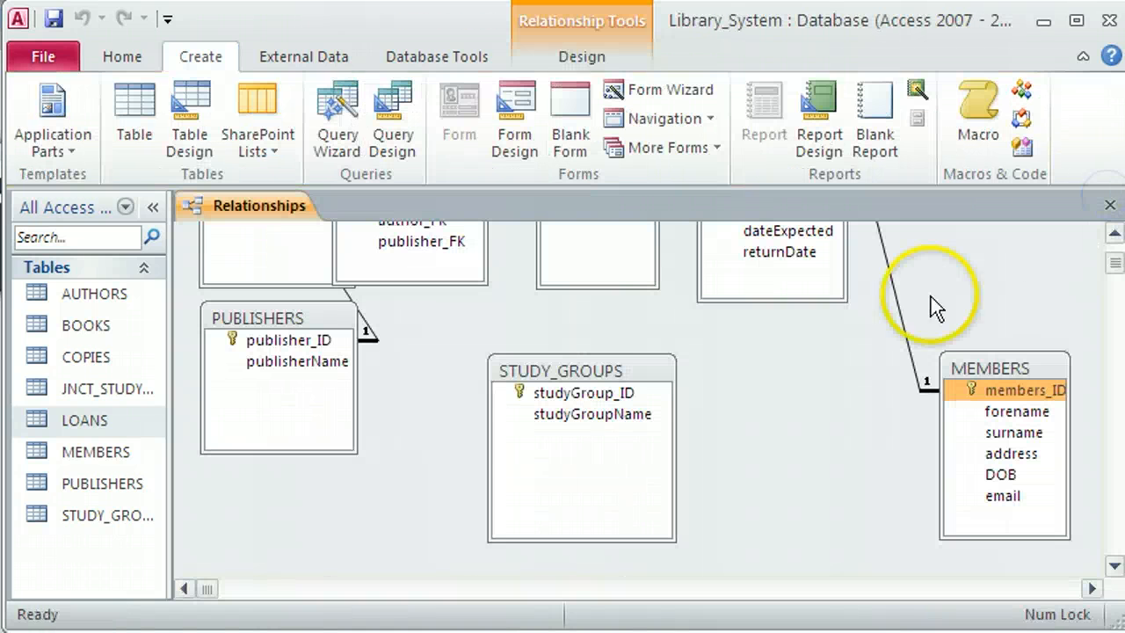
- Add JNCT_STUDY_GROUPS_MEMBERS to the relationships diagram via Show Table
{"action": "right_click", "coordinate": [936, 306]}
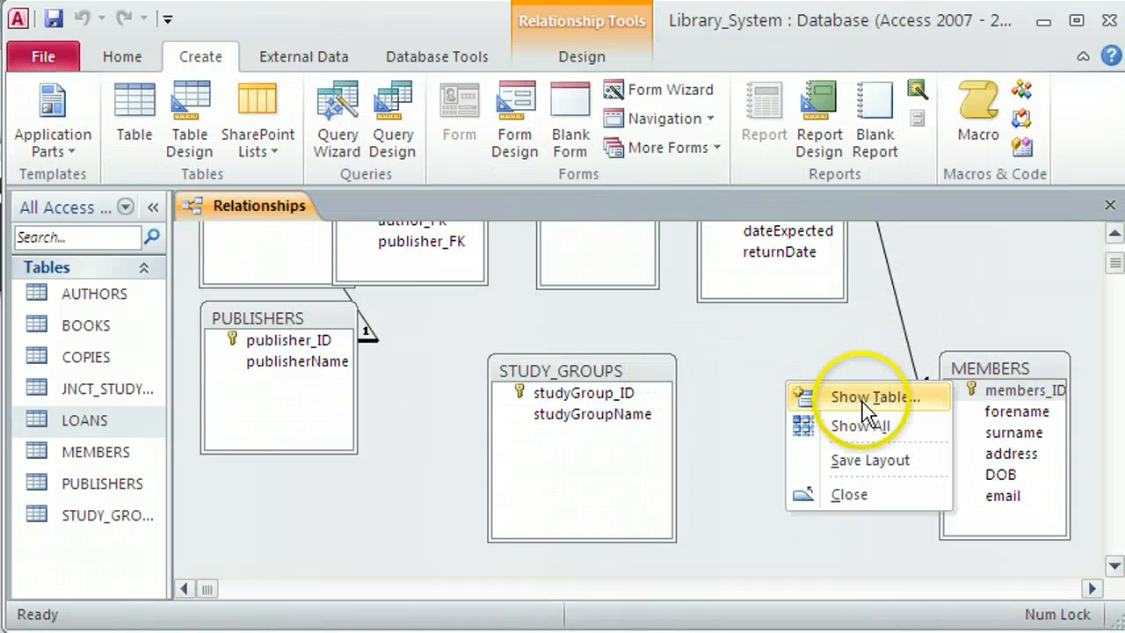
{"action": "left_click", "coordinate": [874, 397]}
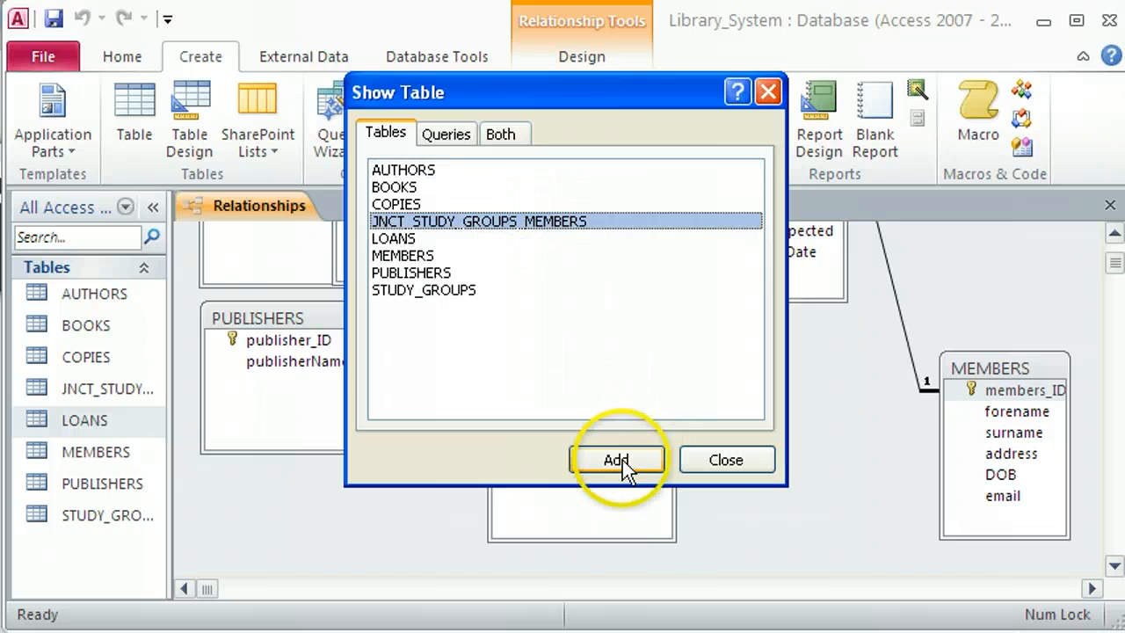
{"action": "left_click", "coordinate": [616, 460]}
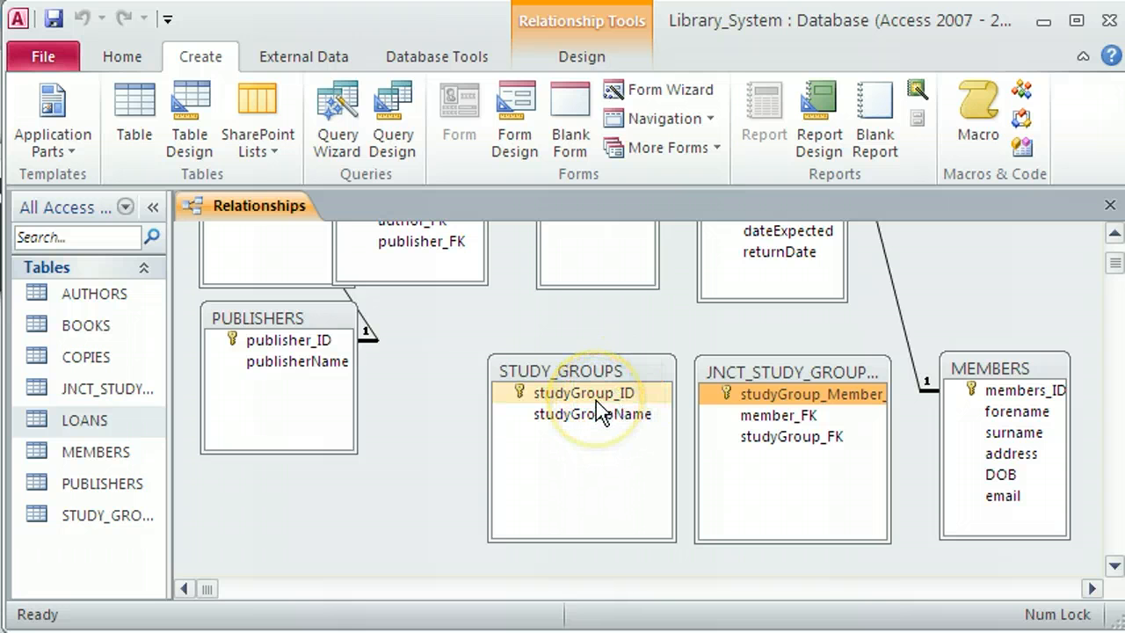
- Link studyGroup_ID to the junction table's studyGroup_FK with referential integrity enforced
{"action": "left_click", "coordinate": [583, 393]}
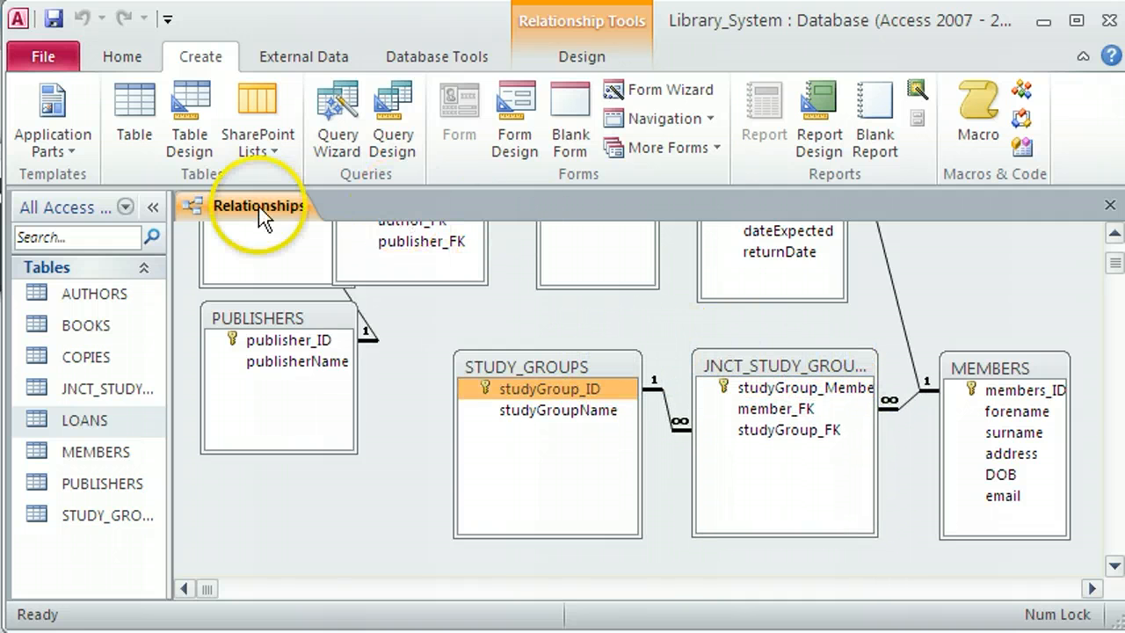
{"action": "double_click", "coordinate": [95, 450]}
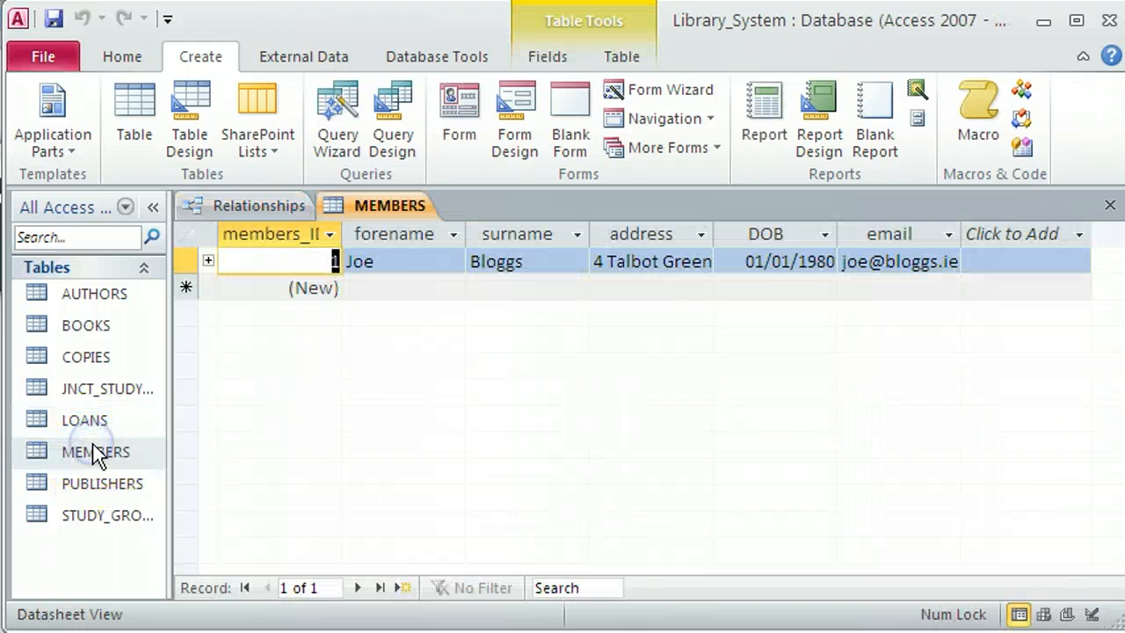
{"action": "mouse_move", "coordinate": [85, 420]}
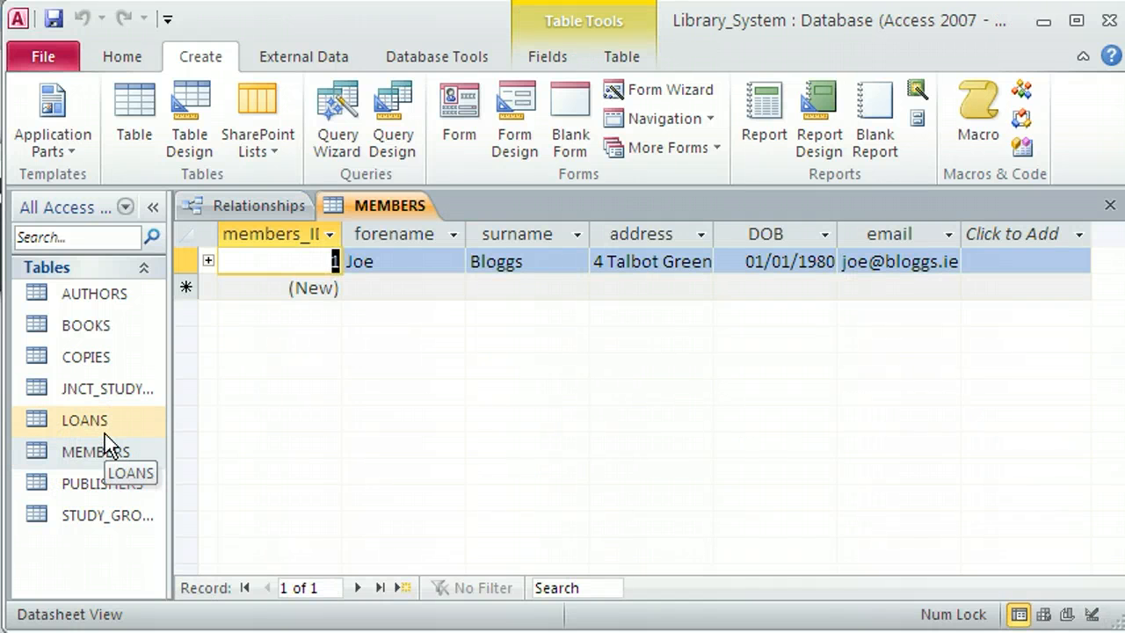
{"action": "mouse_move", "coordinate": [397, 278]}
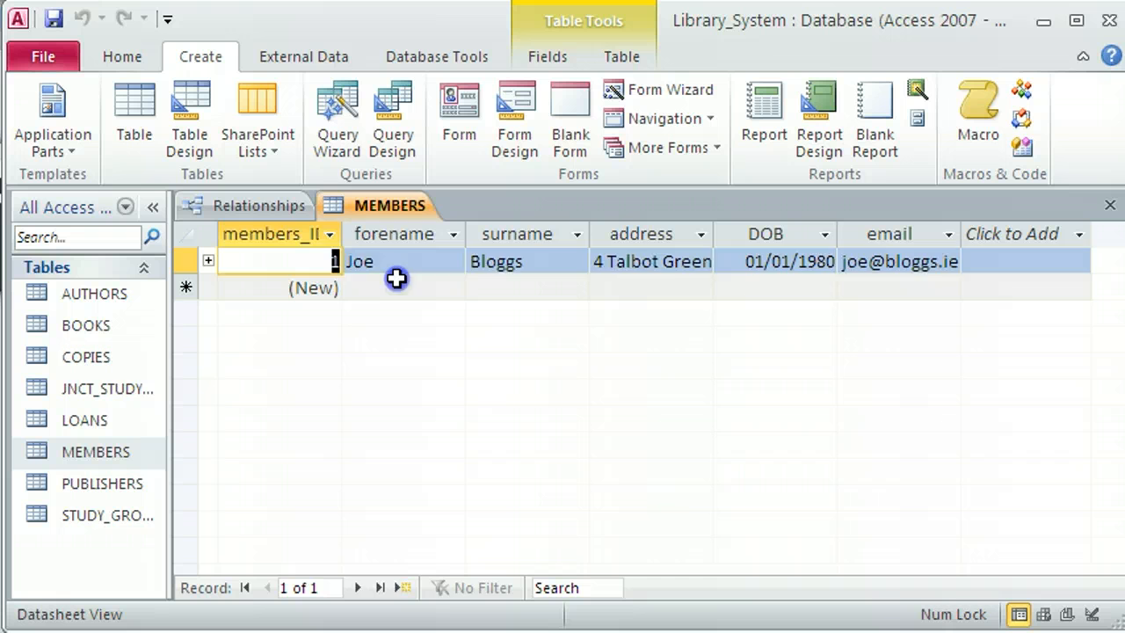
{"action": "type", "text": "Jane"}
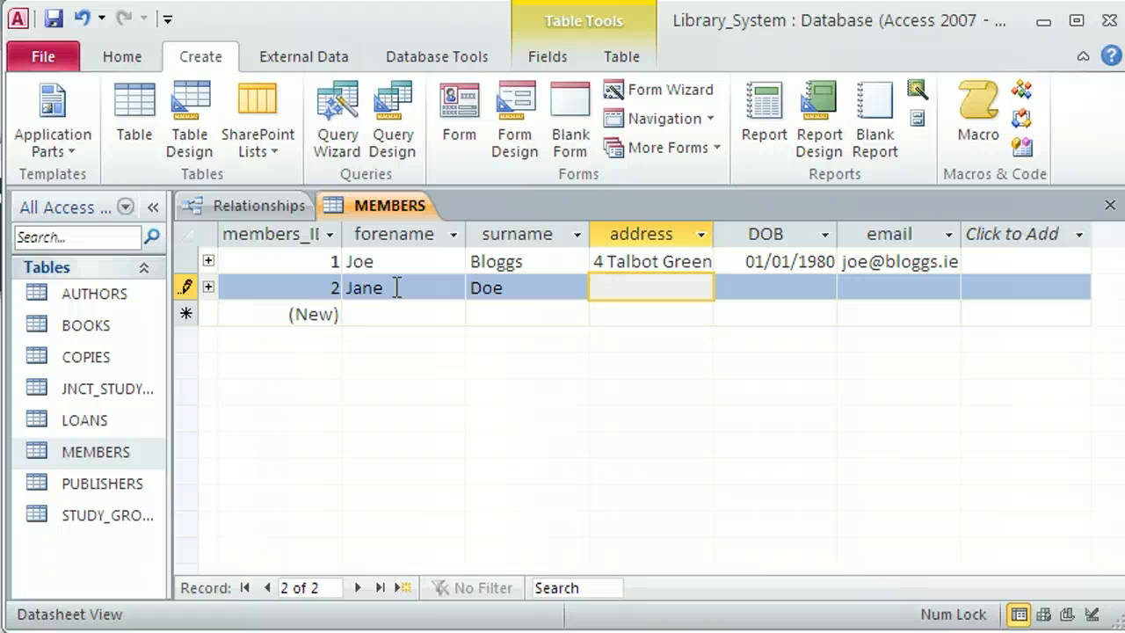
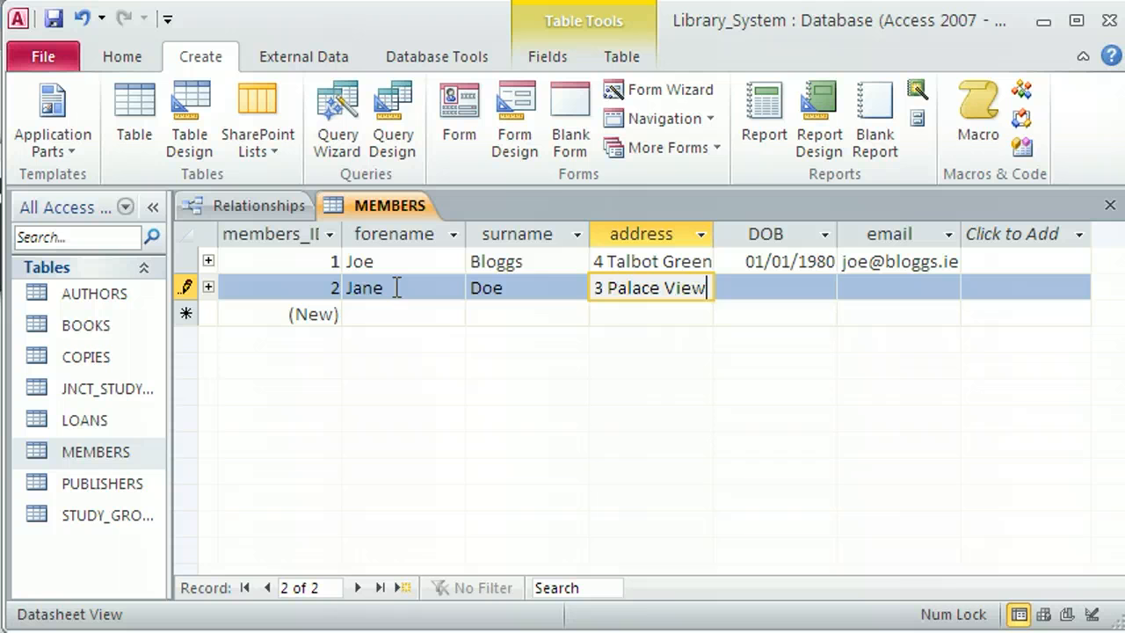
{"action": "left_click", "coordinate": [774, 288]}
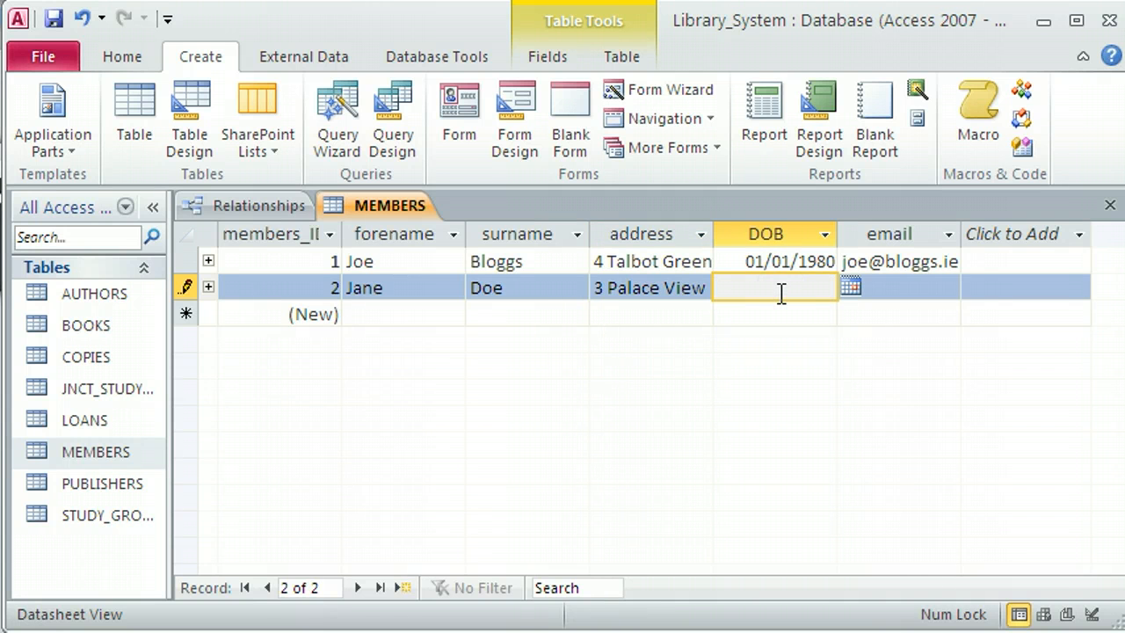
{"action": "type", "text": "04/01/"}
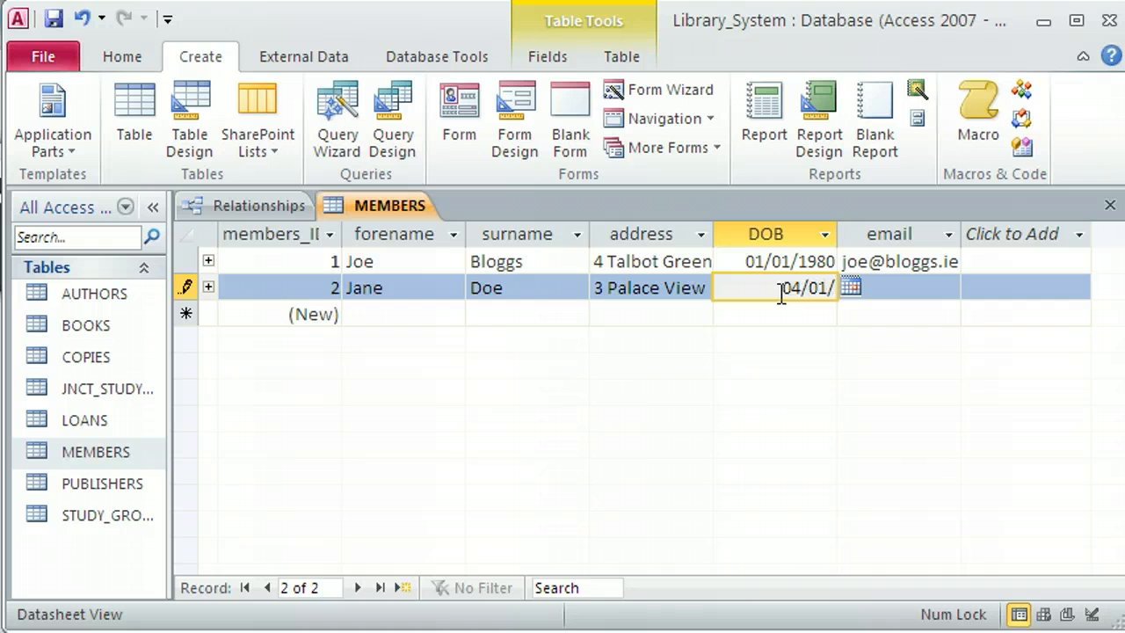
{"action": "type", "text": "1990"}
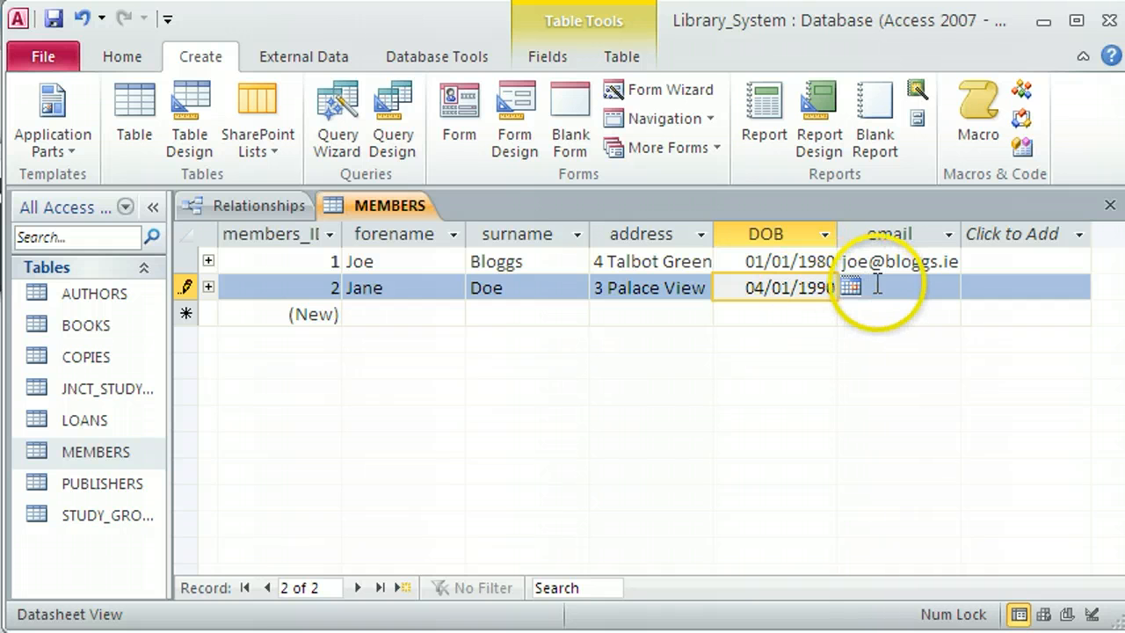
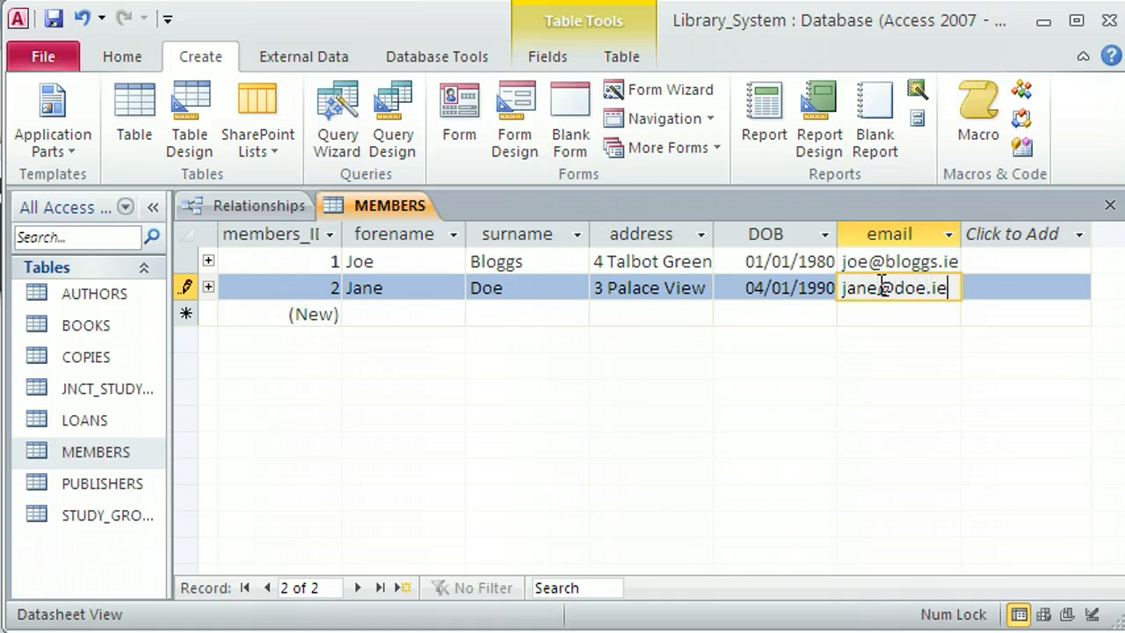
{"action": "left_click", "coordinate": [401, 312]}
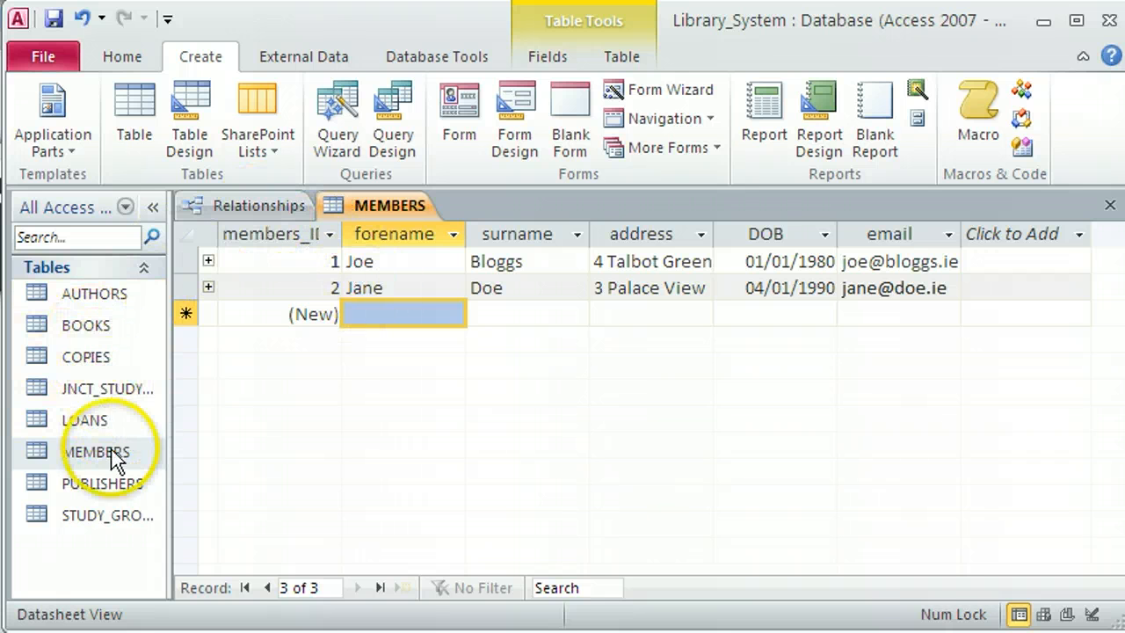
{"action": "double_click", "coordinate": [108, 515]}
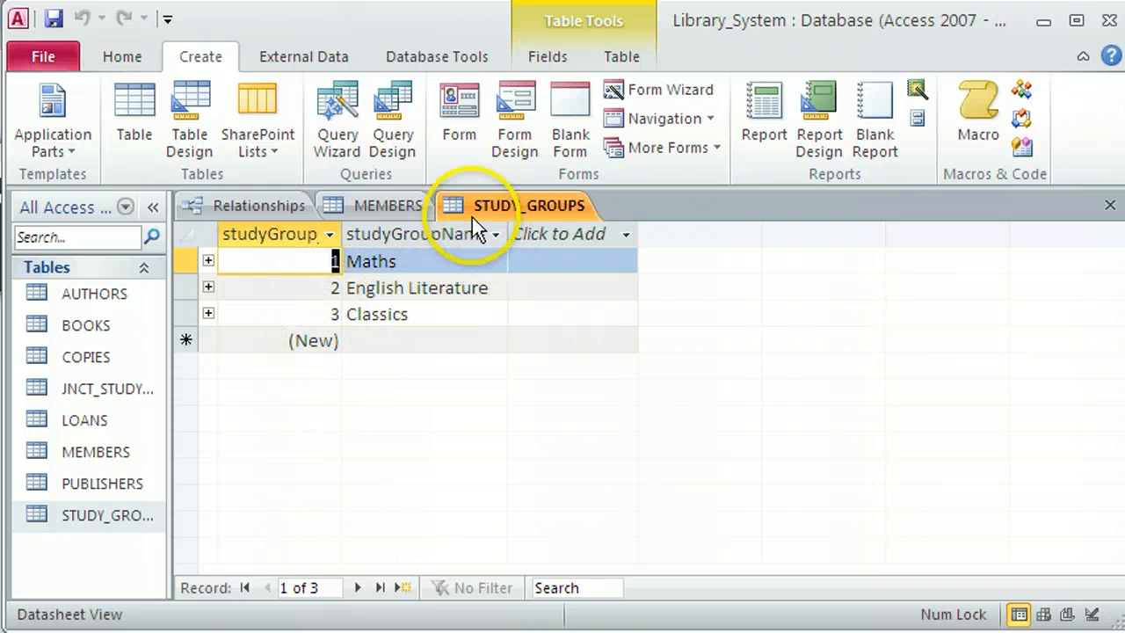
- Add a junction row linking member 1 to study group 1
{"action": "double_click", "coordinate": [95, 389]}
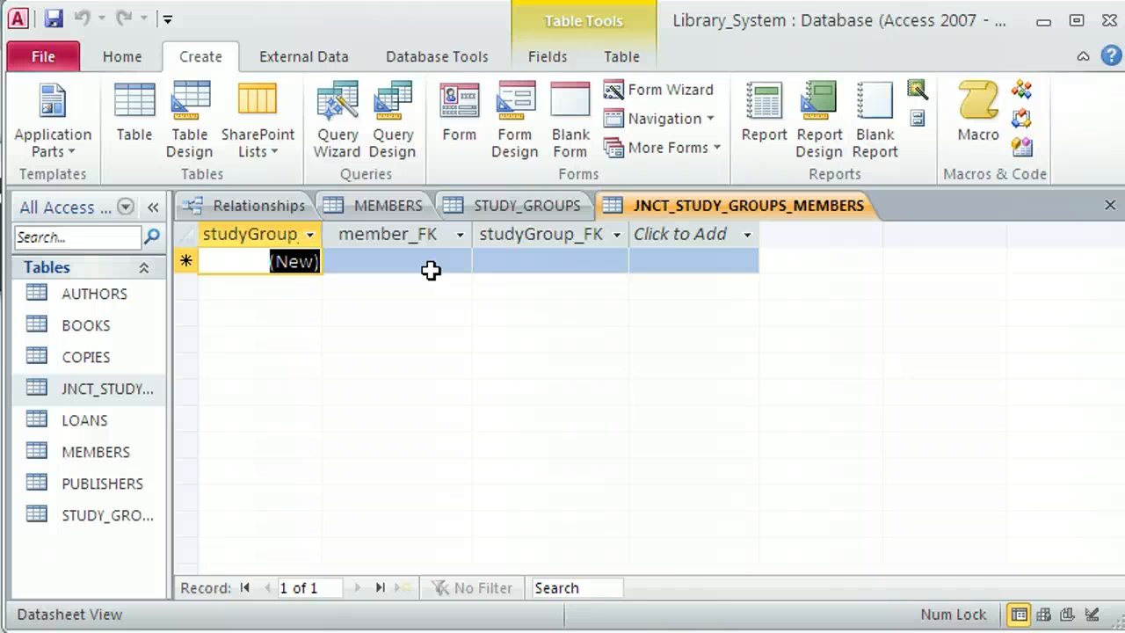
{"action": "left_click", "coordinate": [528, 204]}
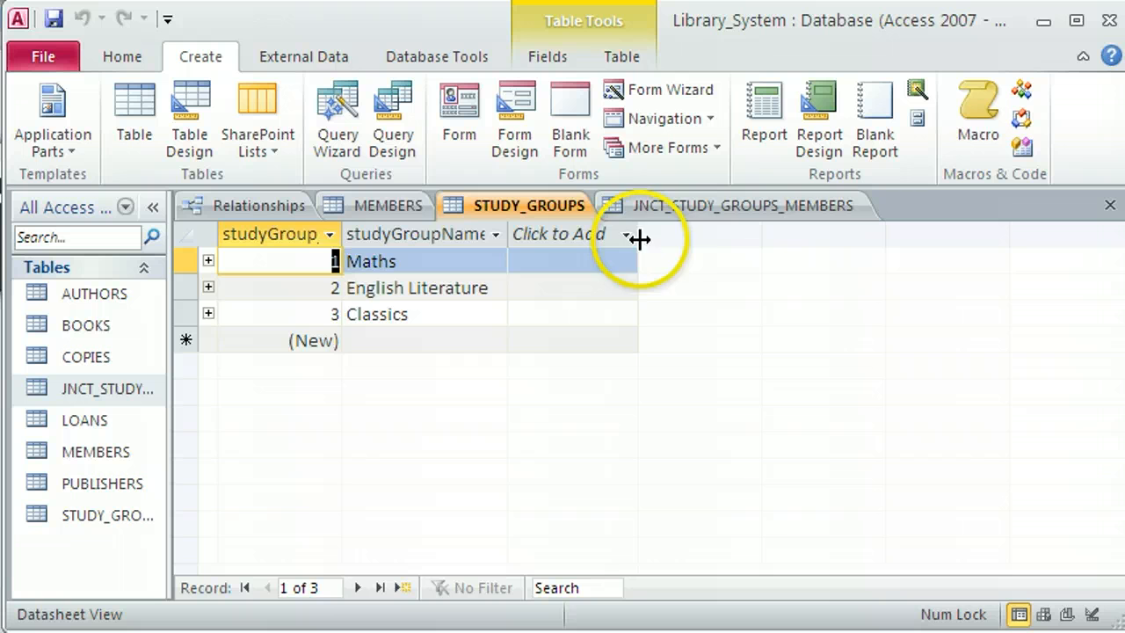
{"action": "left_click", "coordinate": [742, 204]}
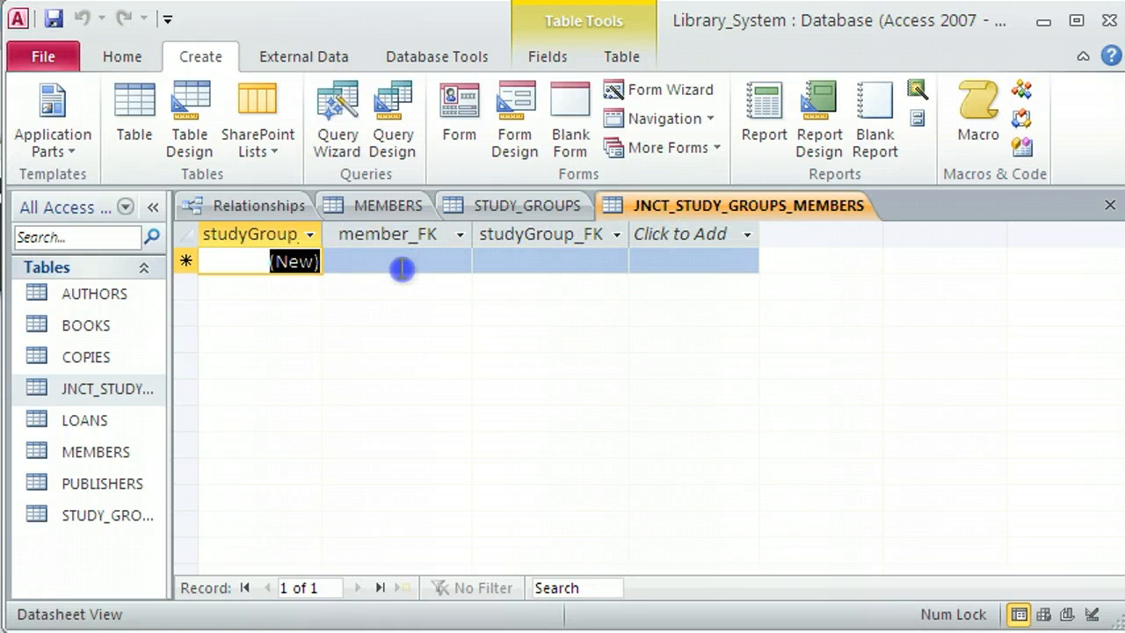
{"action": "type", "text": "1"}
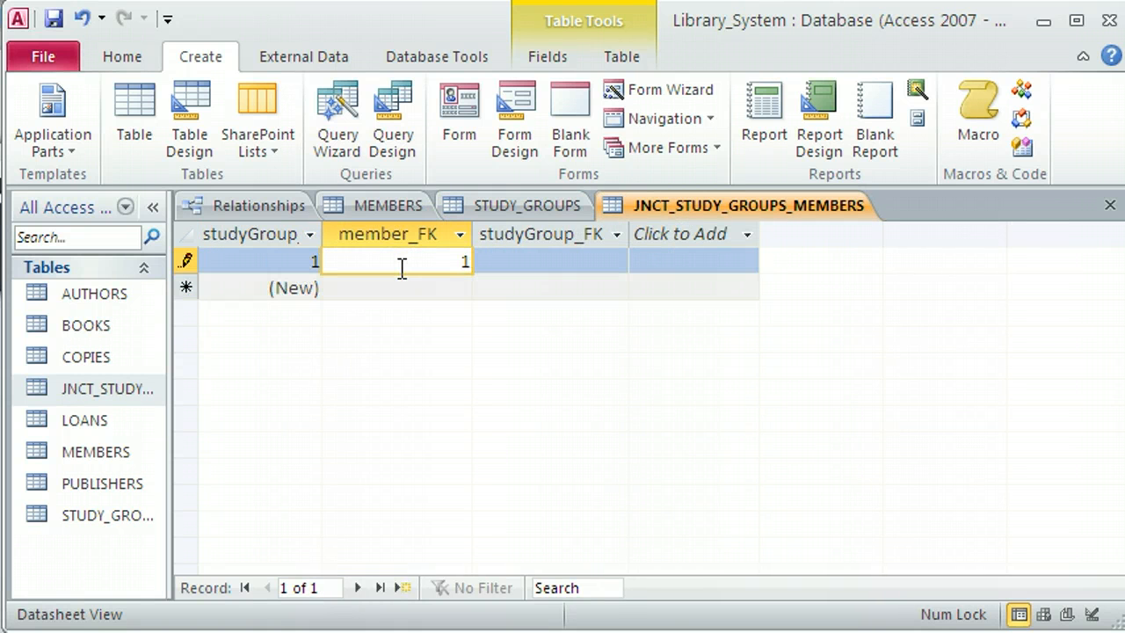
{"action": "left_click", "coordinate": [545, 260]}
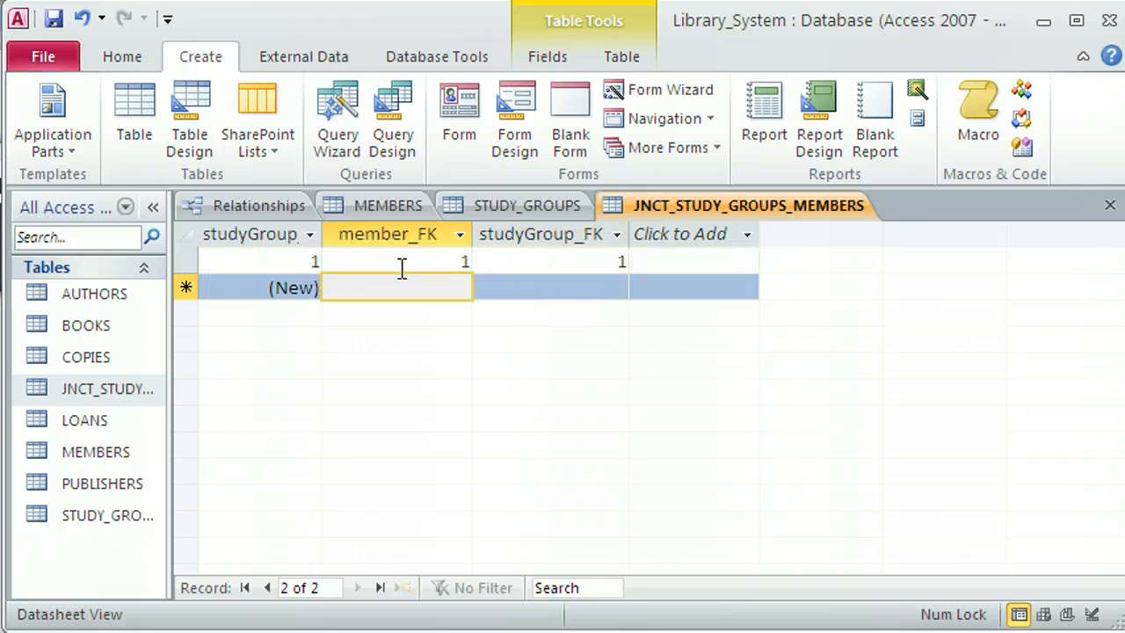
- Add a second junction row linking member 1 to study group 3
{"action": "type", "text": "1"}
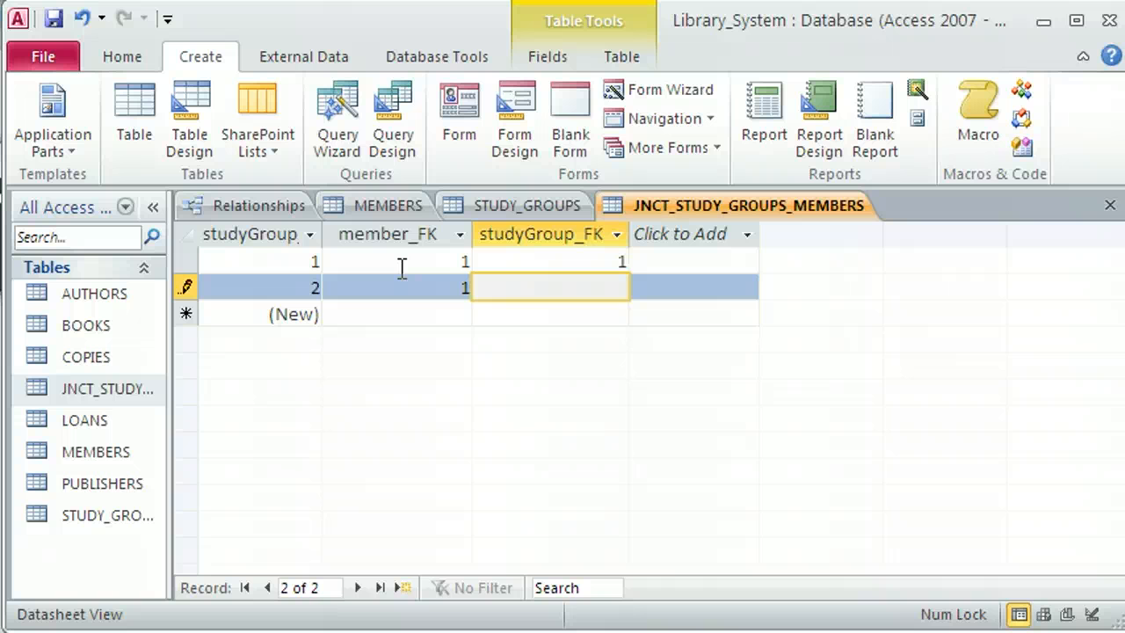
{"action": "type", "text": "3"}
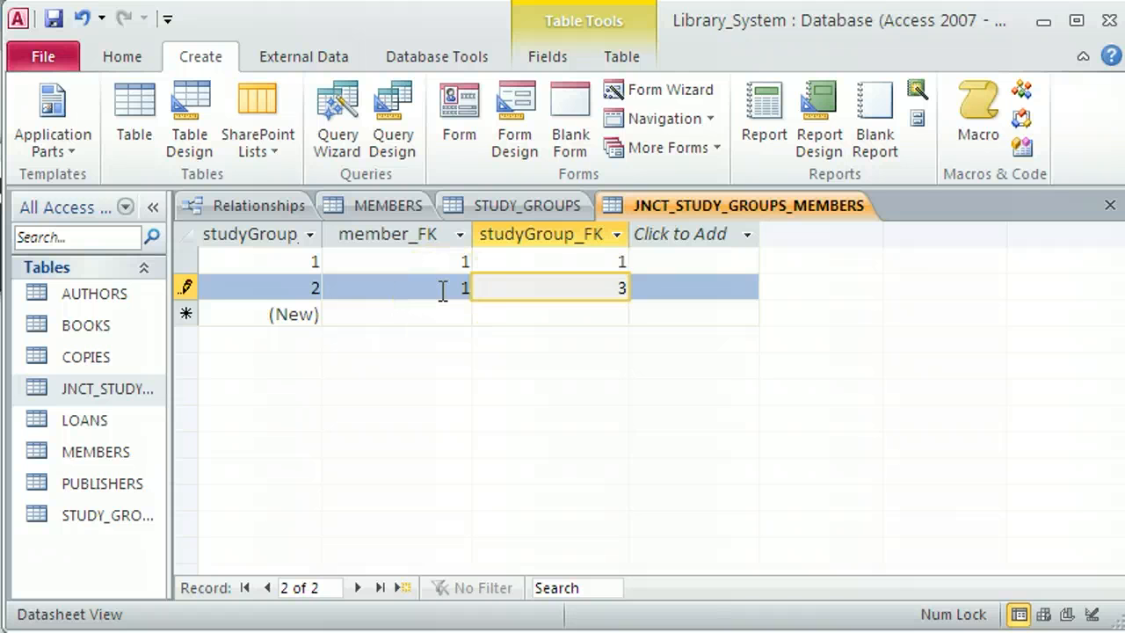
{"action": "left_click", "coordinate": [396, 313]}
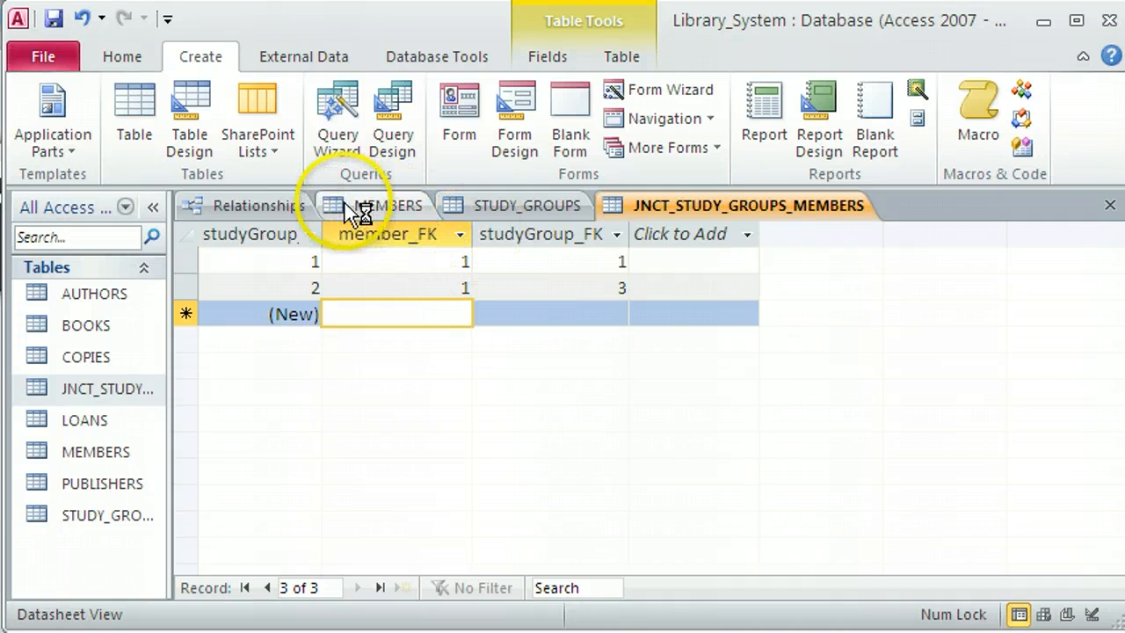
- Check member and group ids, then link member 2 to study group 2
{"action": "left_click", "coordinate": [389, 204]}
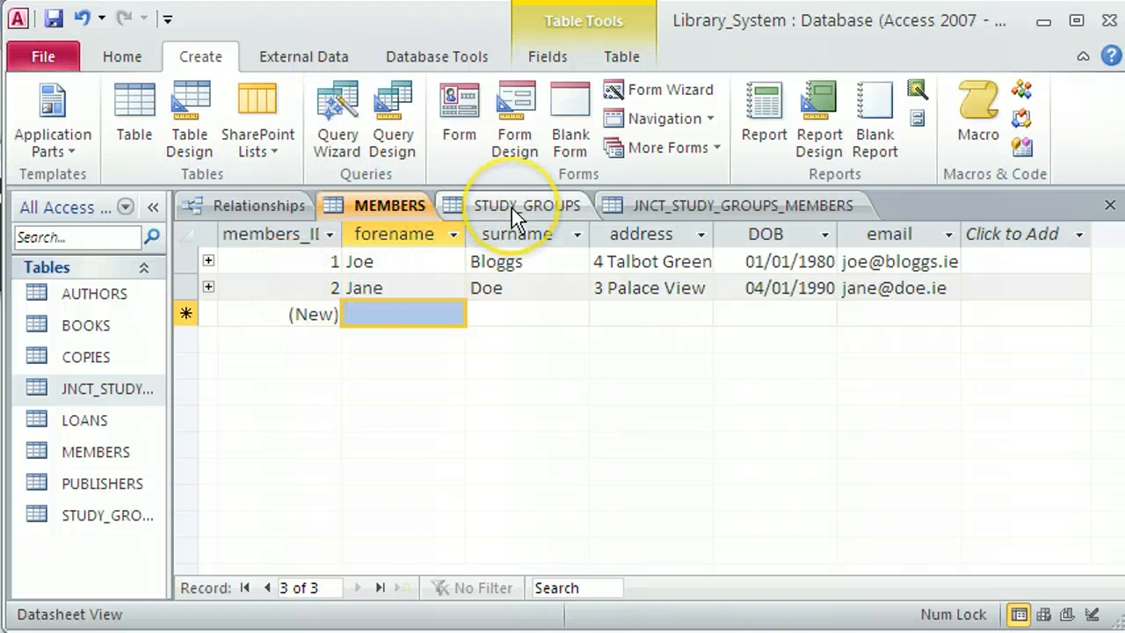
{"action": "left_click", "coordinate": [527, 204]}
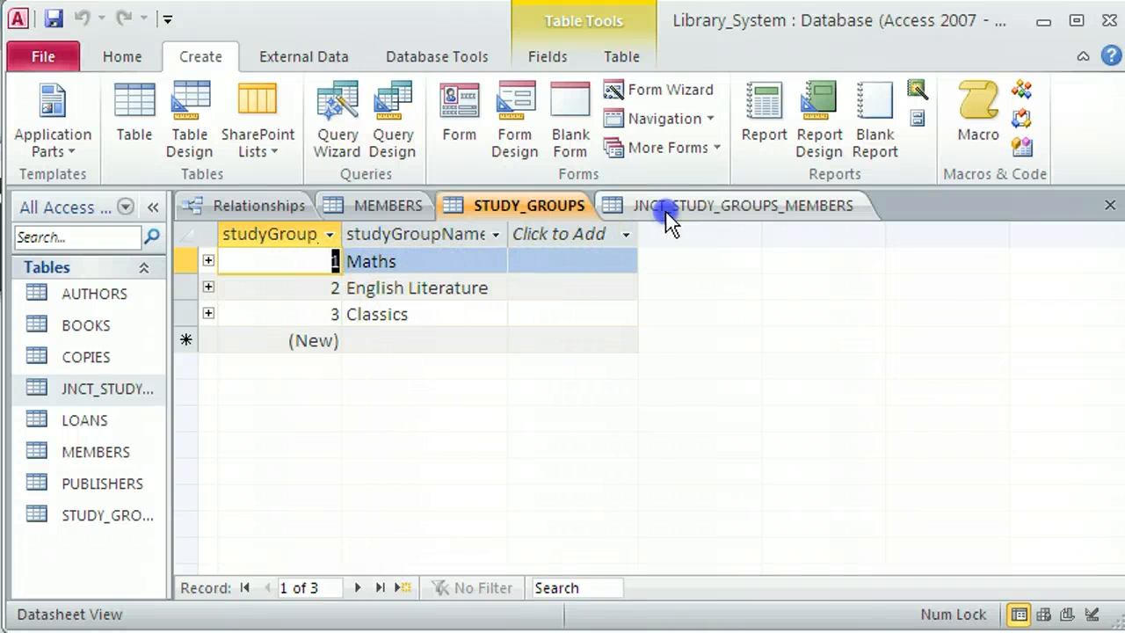
{"action": "left_click", "coordinate": [746, 204]}
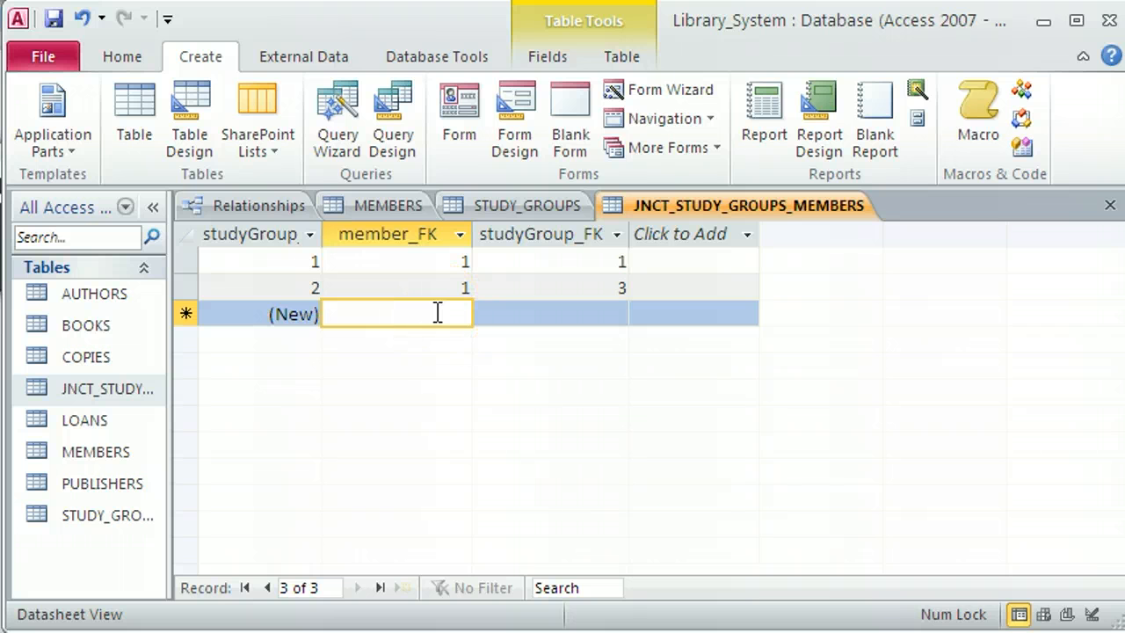
{"action": "type", "text": "2"}
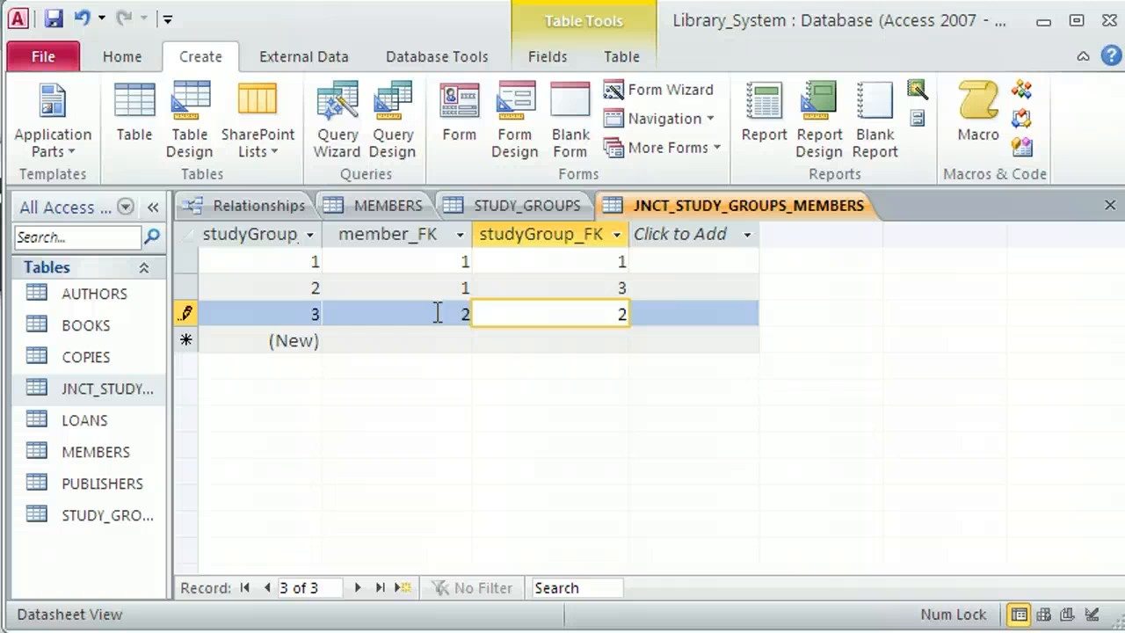
{"action": "type", "text": "2"}
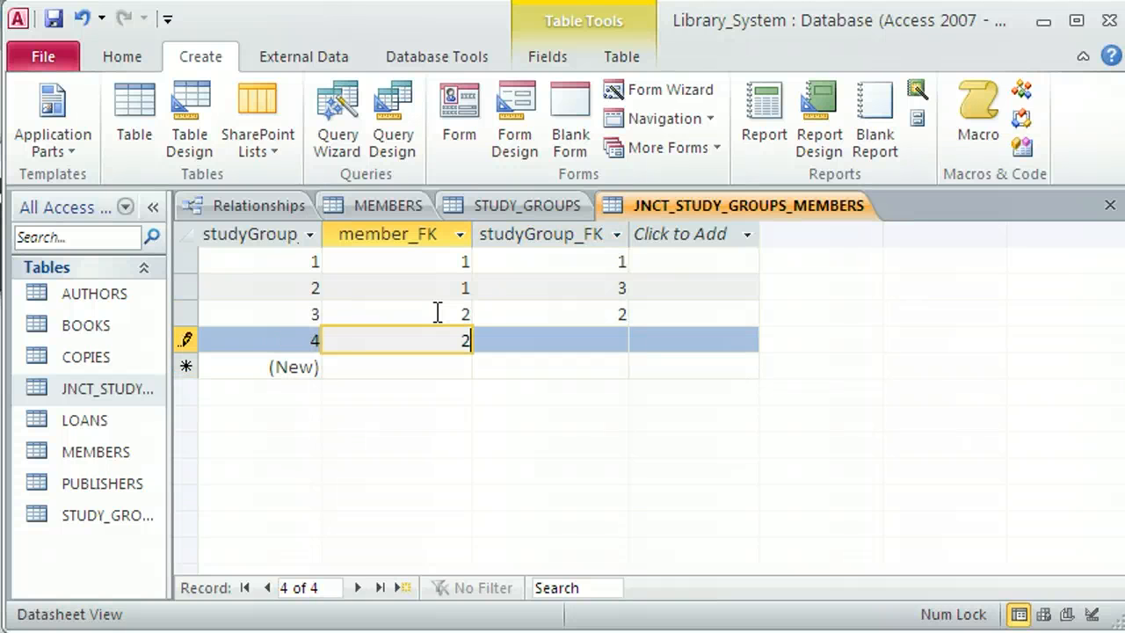
- Link member 2 to study group 3 and close the junction table
{"action": "left_click", "coordinate": [548, 341]}
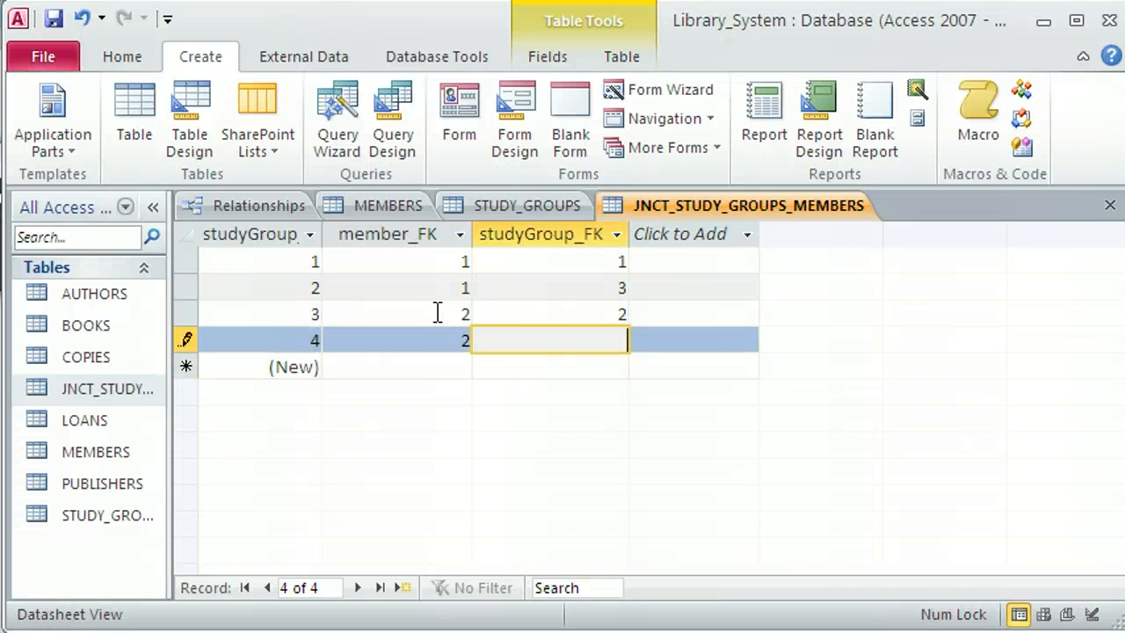
{"action": "type", "text": "3"}
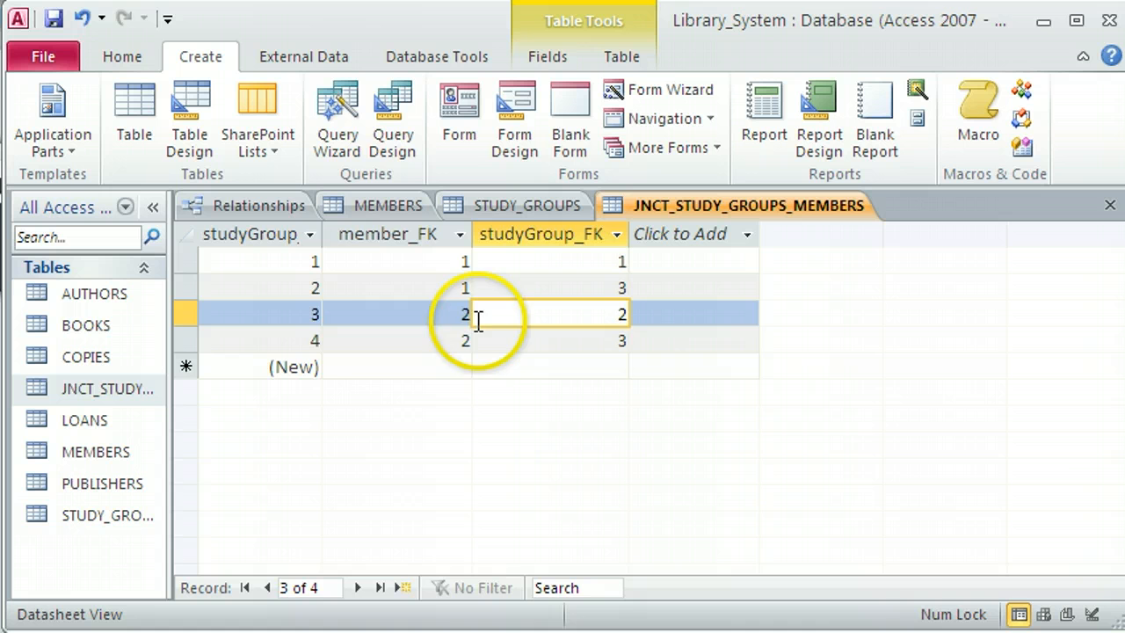
{"action": "left_click", "coordinate": [396, 313]}
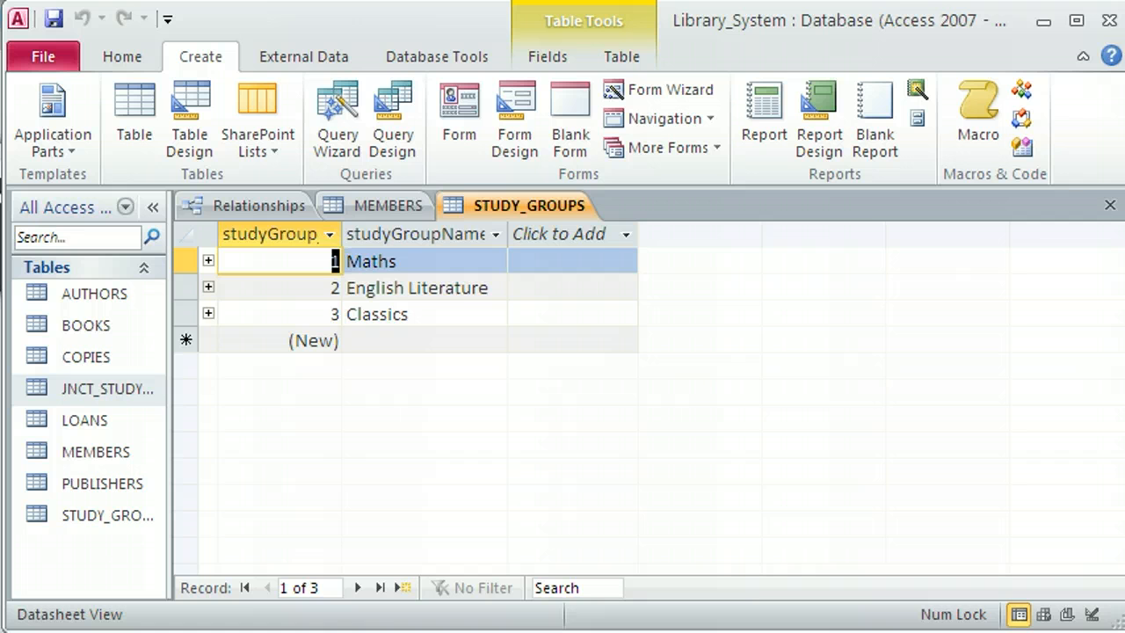
- Return to the Relationships diagram and reposition STUDY_GROUPS beside the junction table
{"action": "left_click", "coordinate": [387, 203]}
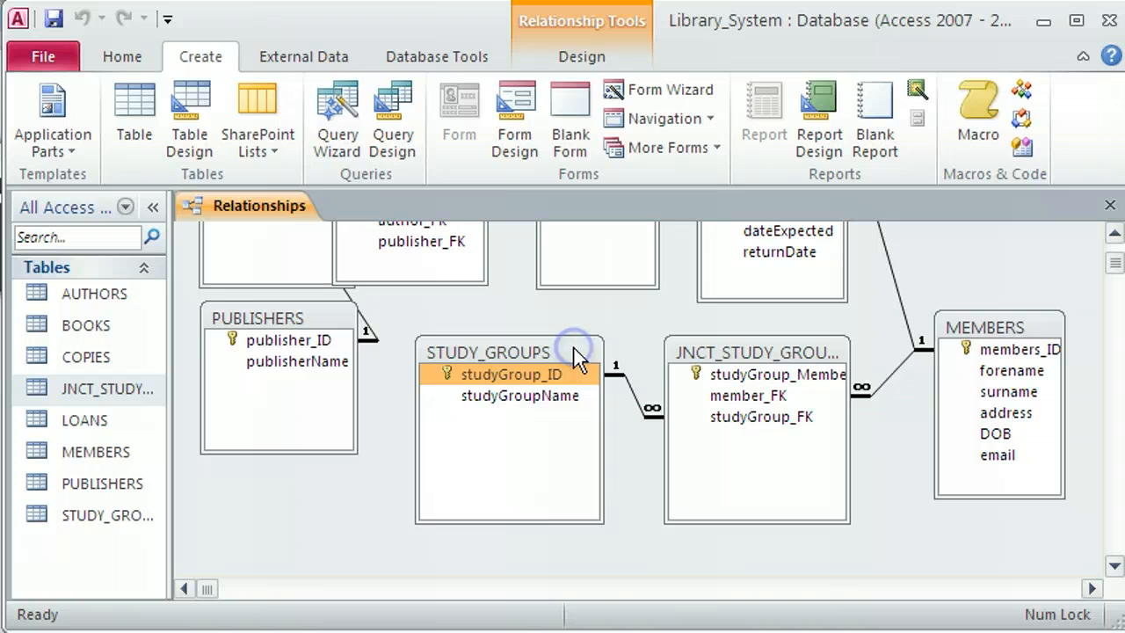
{"action": "left_click_drag", "start_coordinate": [587, 352], "coordinate": [619, 436]}
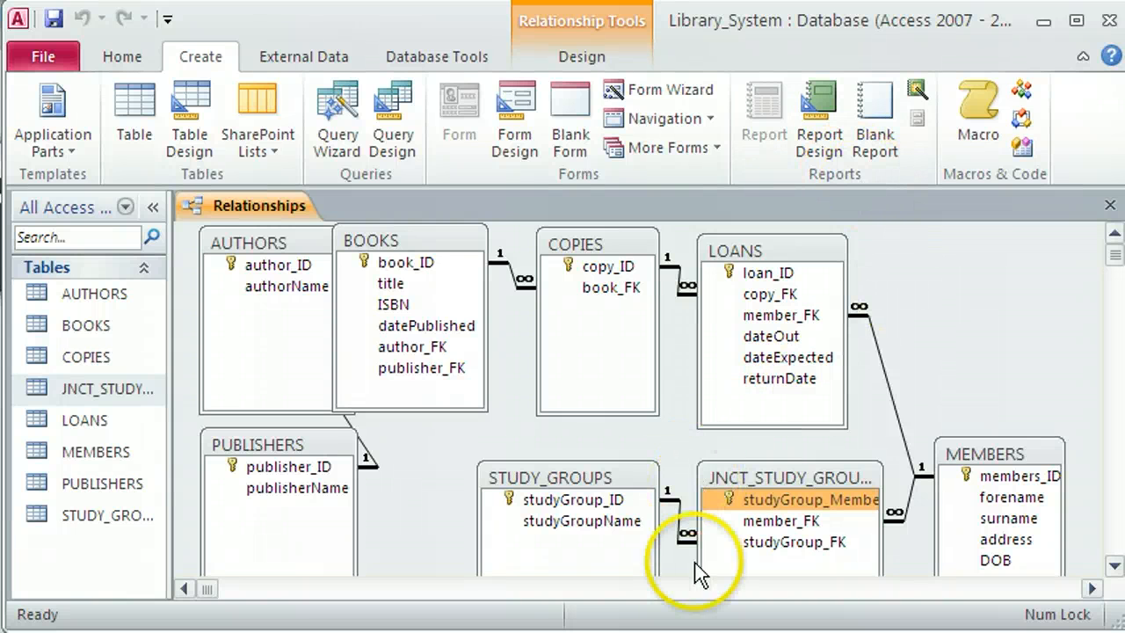
{"action": "mouse_move", "coordinate": [642, 615]}
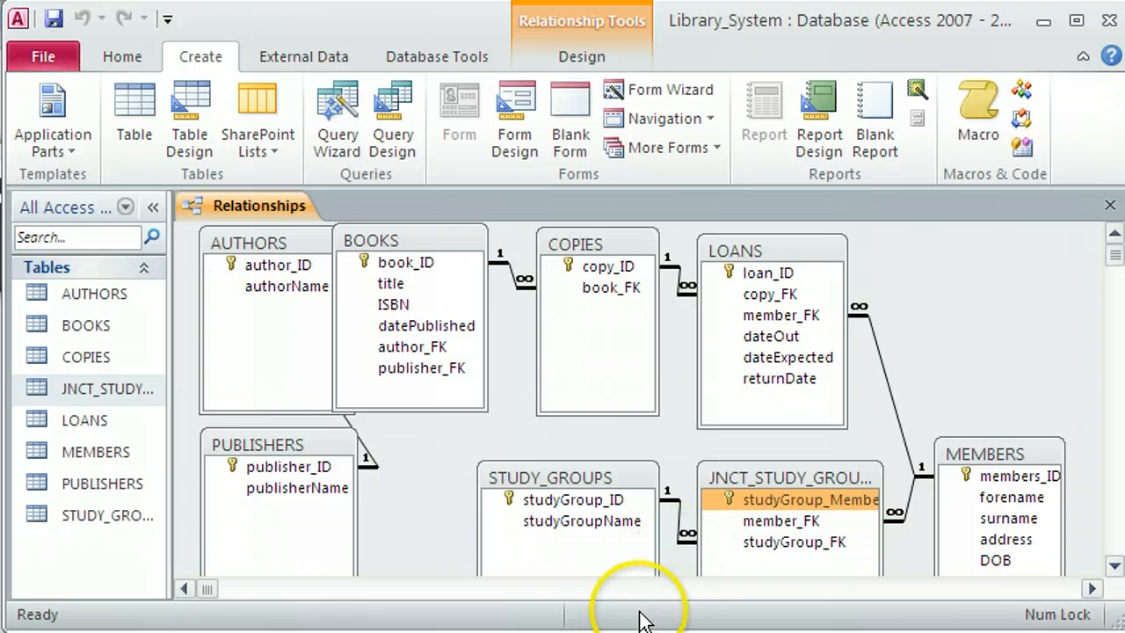